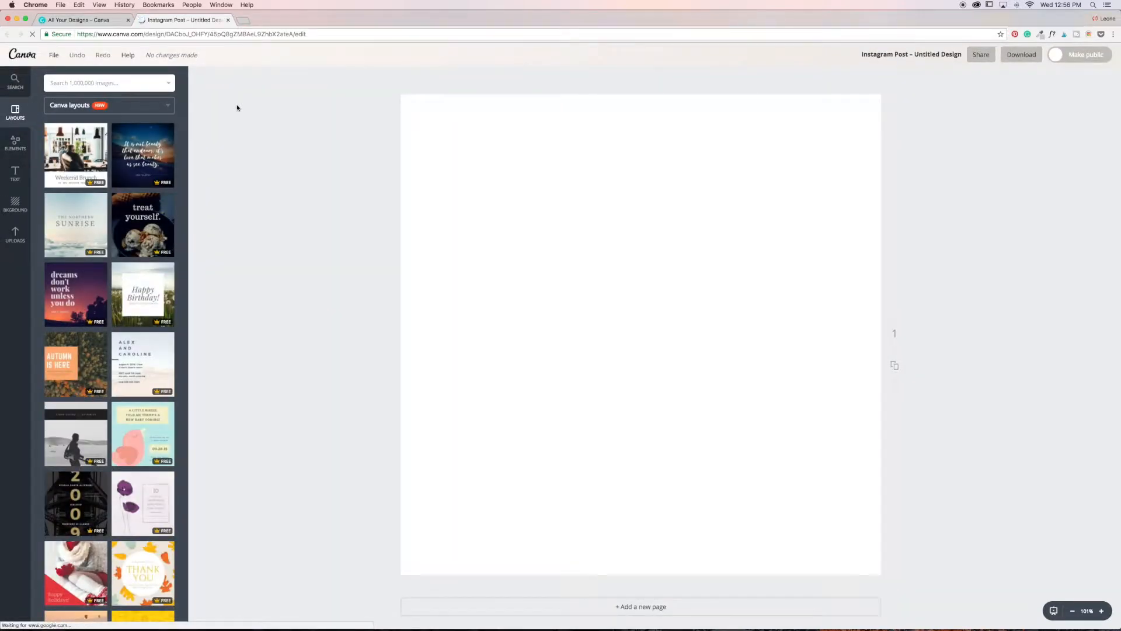
Step: Add a grid with one large cell above four small cells from Elements > Grids
left_click(17, 141)
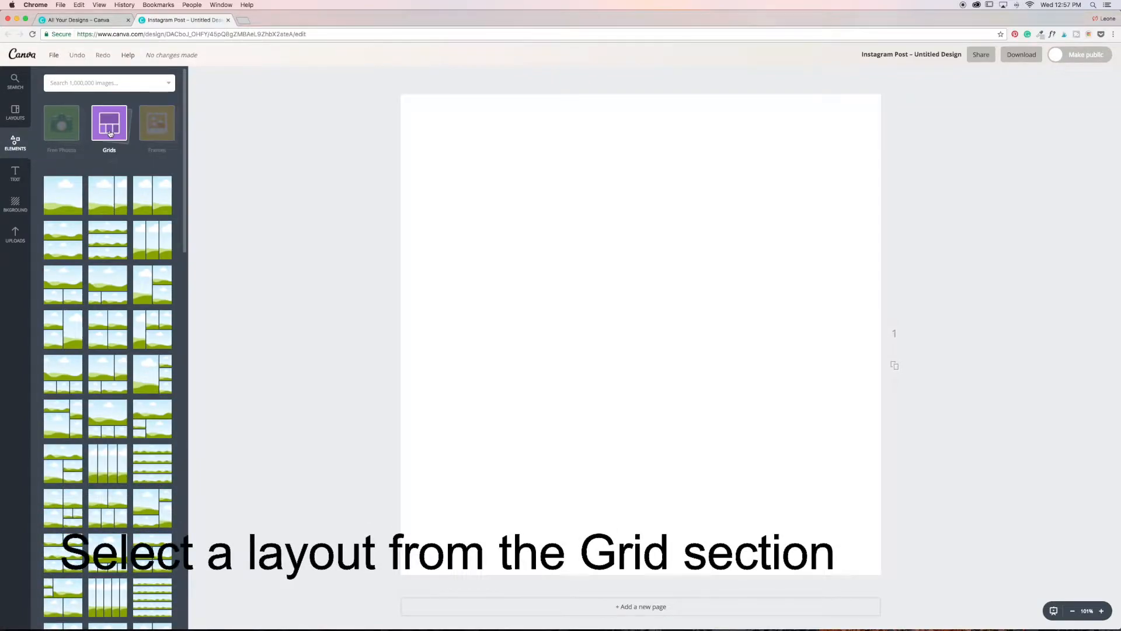
scroll("down", 3)
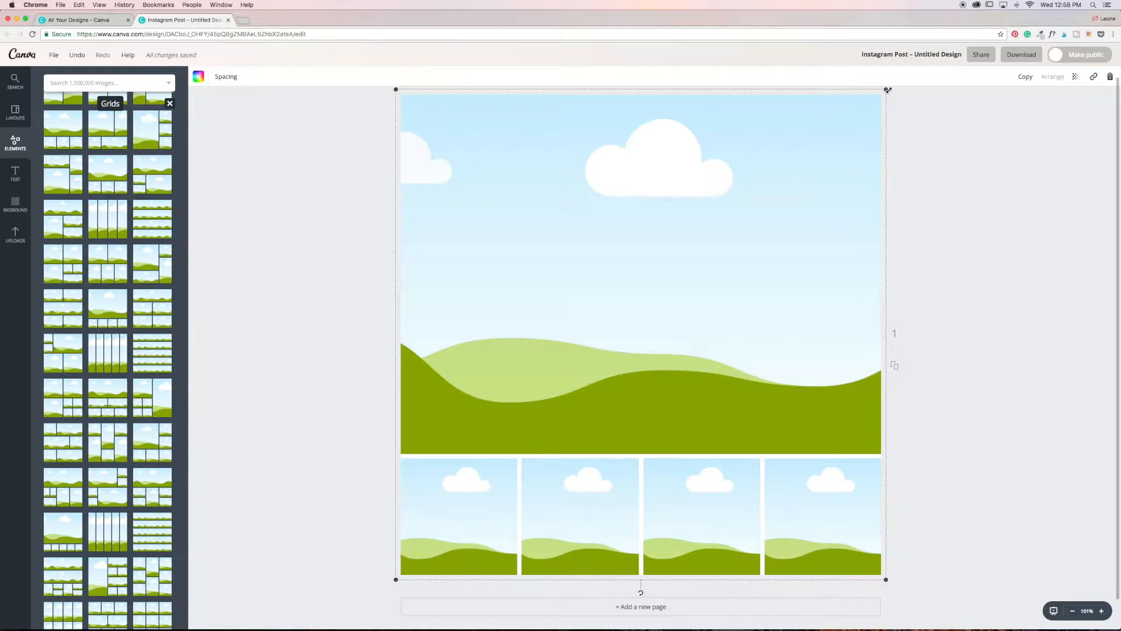
mouse_move(887, 91)
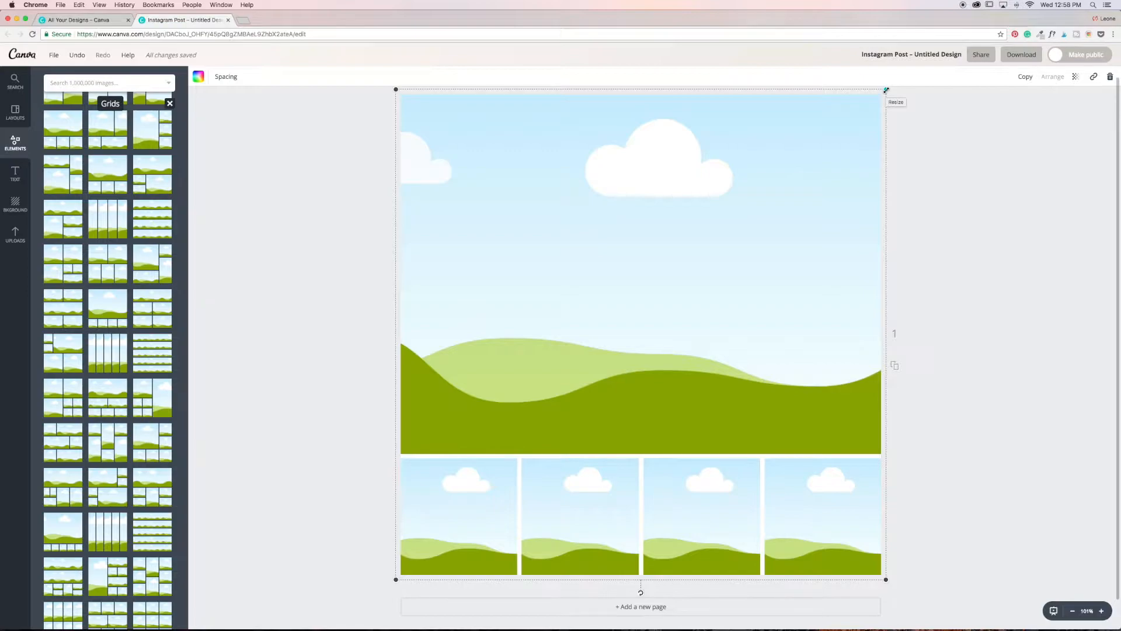
Step: Scale the grid down from its corner so white margins frame it on the post
left_click_drag(886, 90, 827, 133)
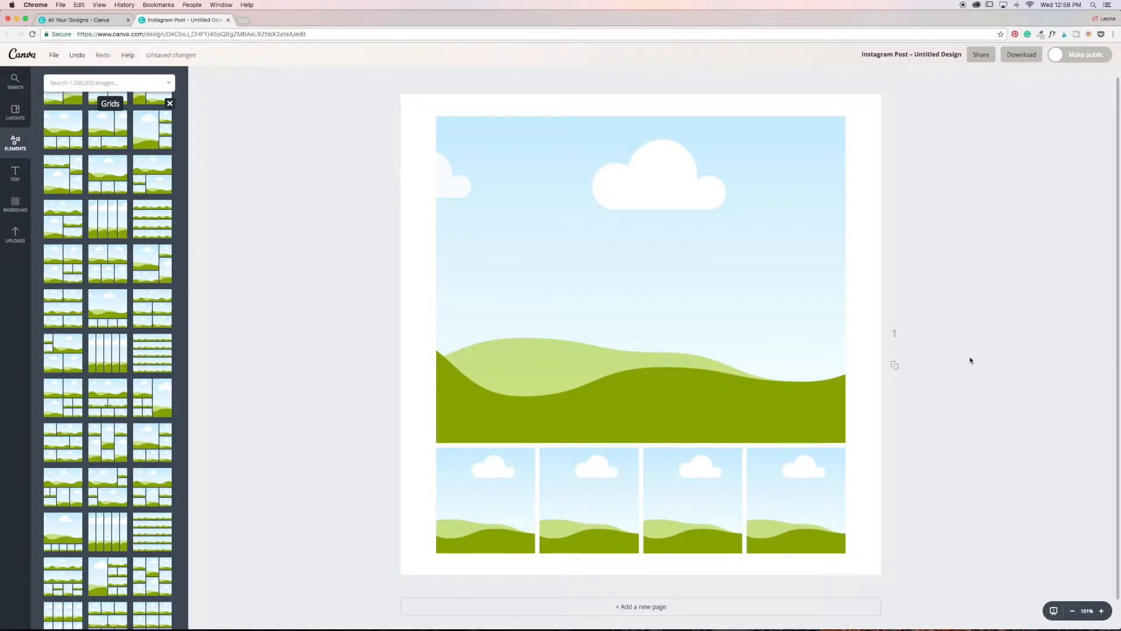
mouse_move(969, 348)
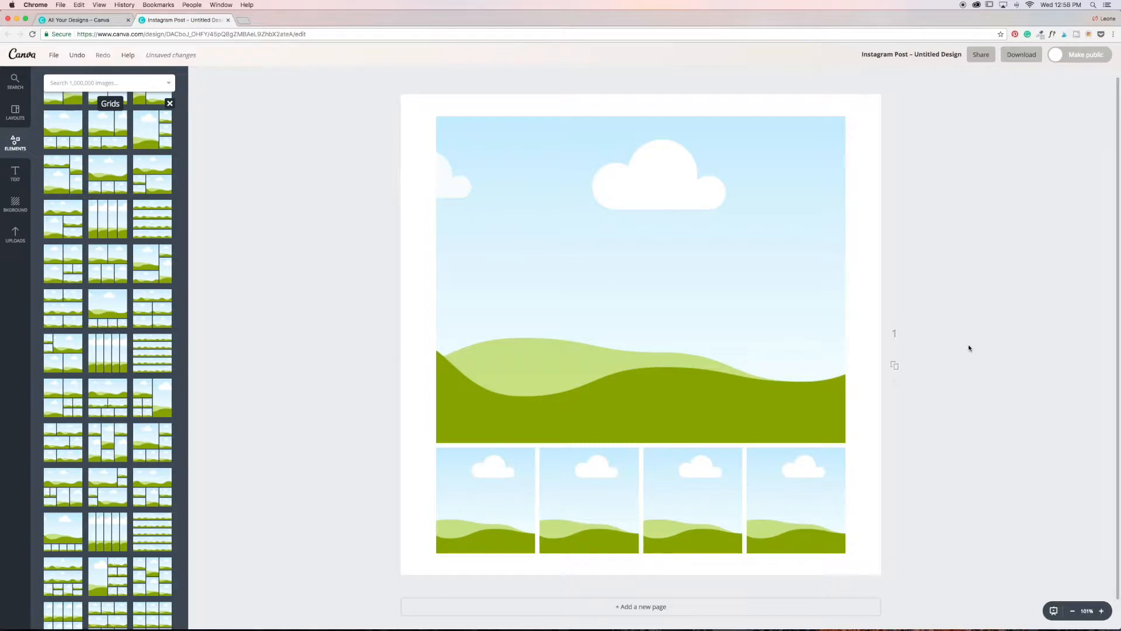
mouse_move(115, 298)
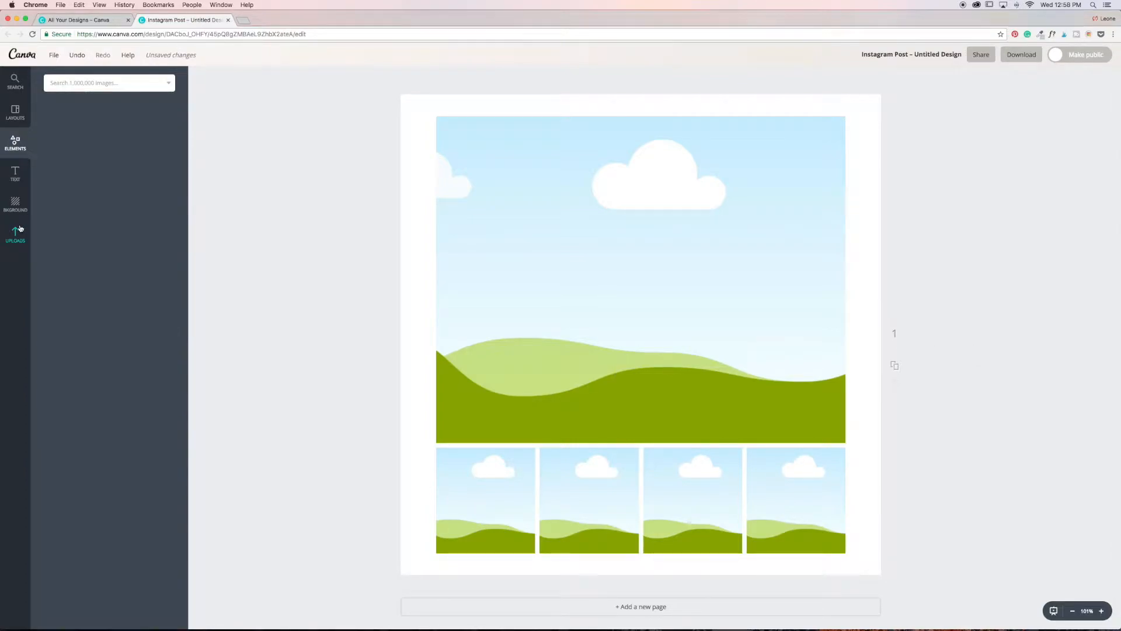
Step: Drop the tulip-and-bowl photo from the Breakfast uploads folder into the top grid cell
left_click(15, 229)
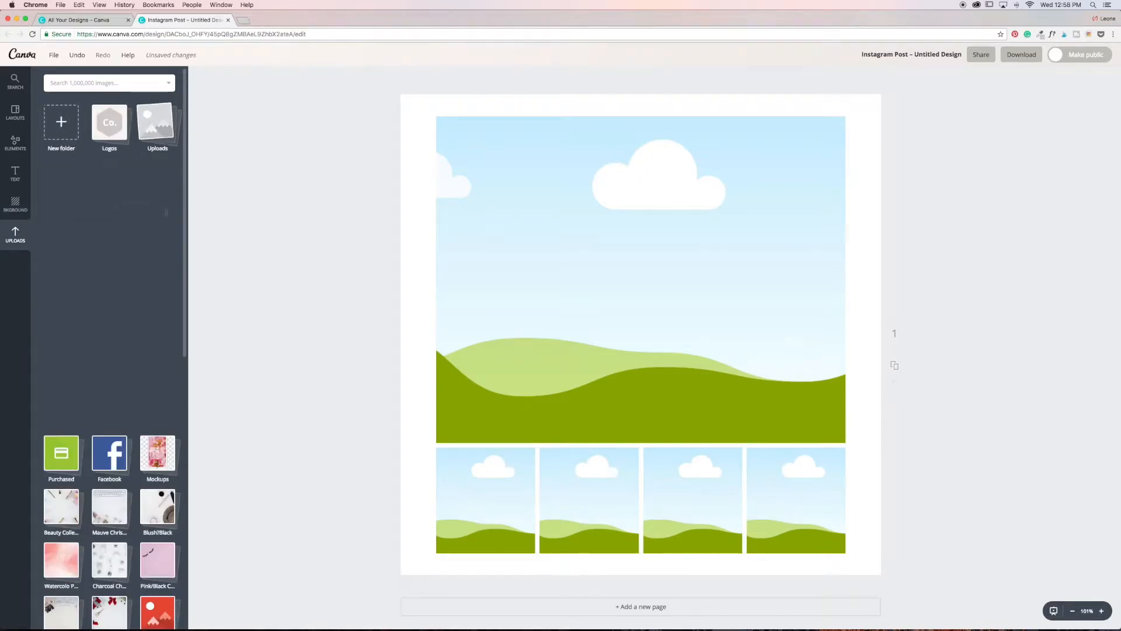
scroll("down", 3)
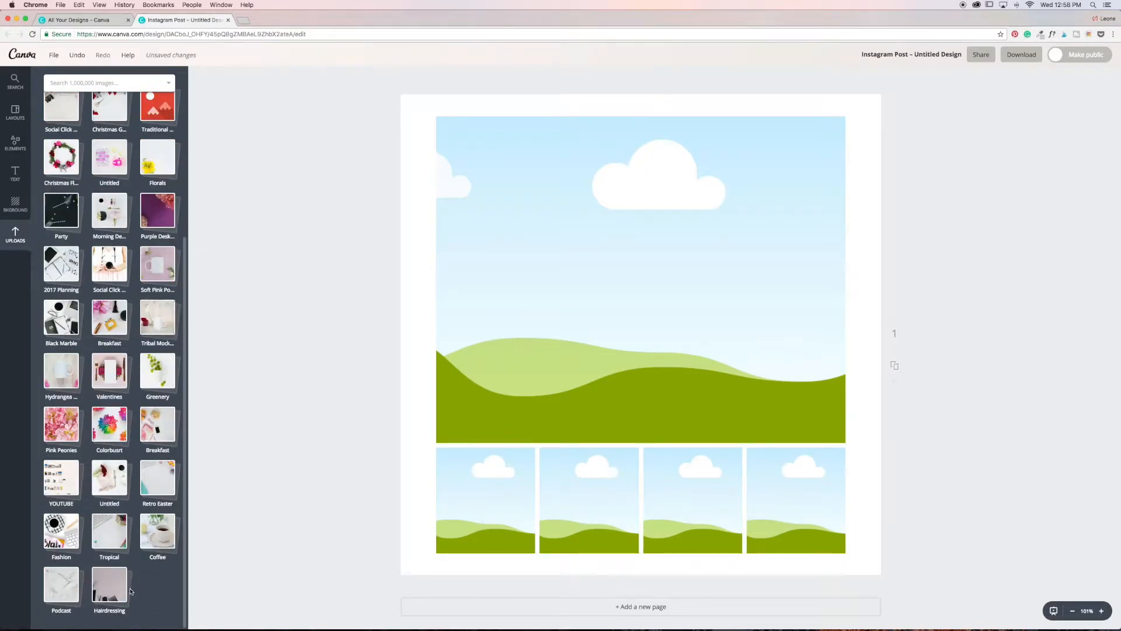
mouse_move(94, 583)
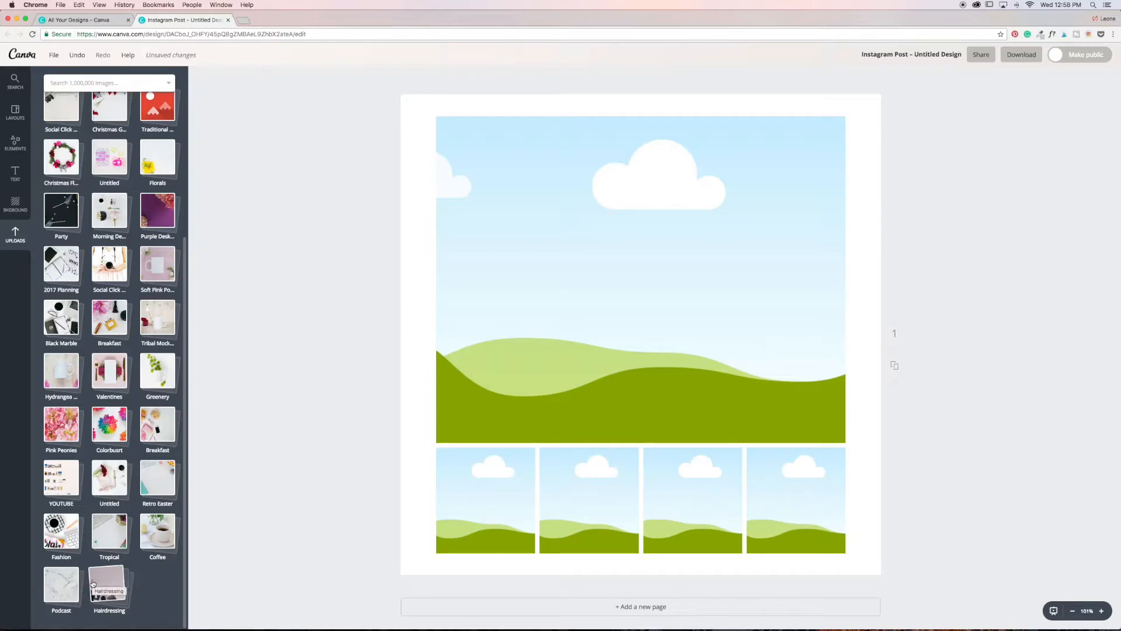
scroll("down", 3)
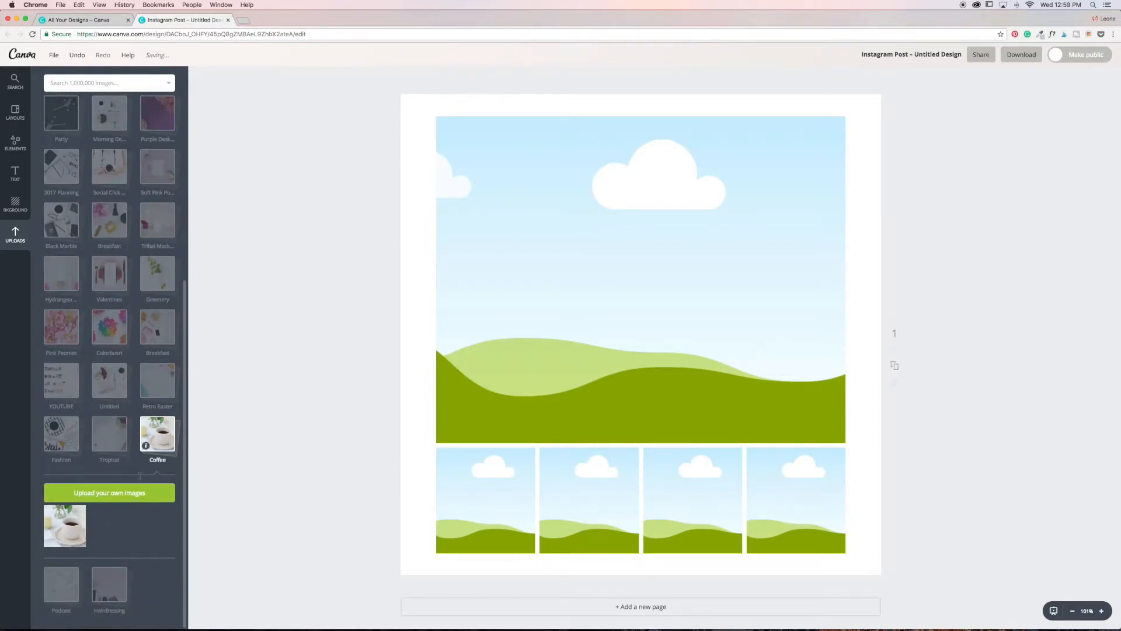
scroll("down", 3)
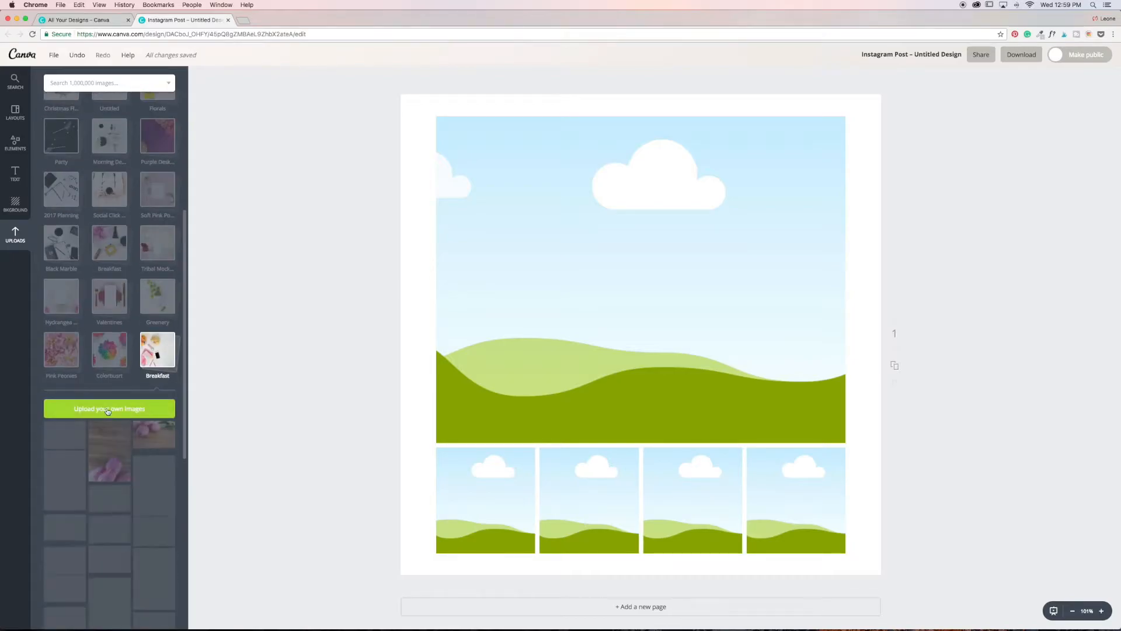
scroll("down", 3)
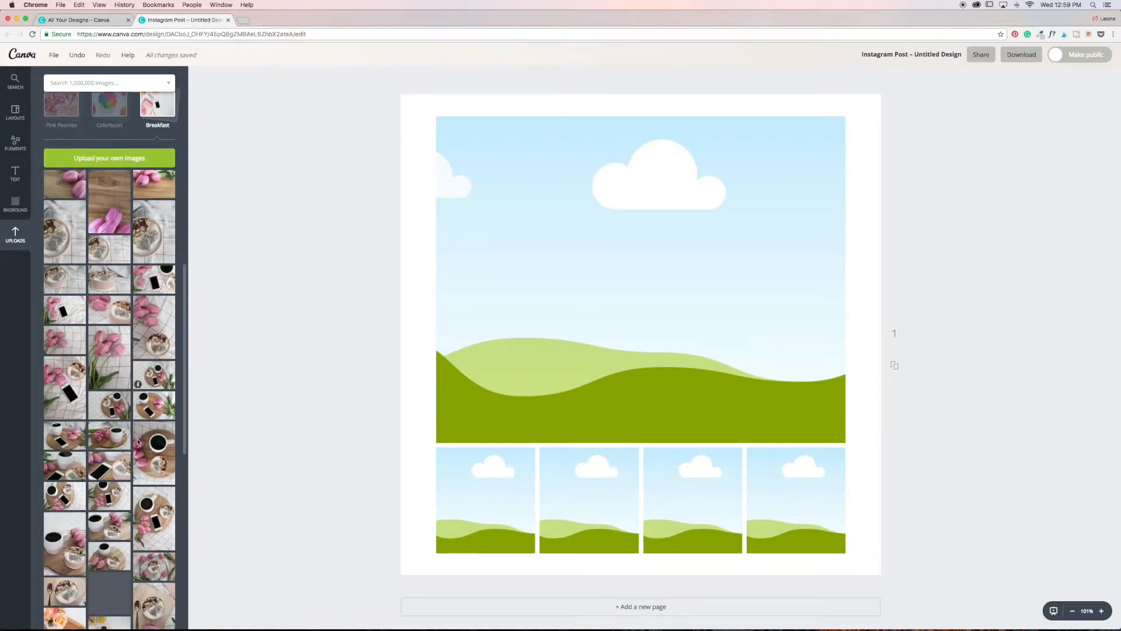
scroll("down", 3)
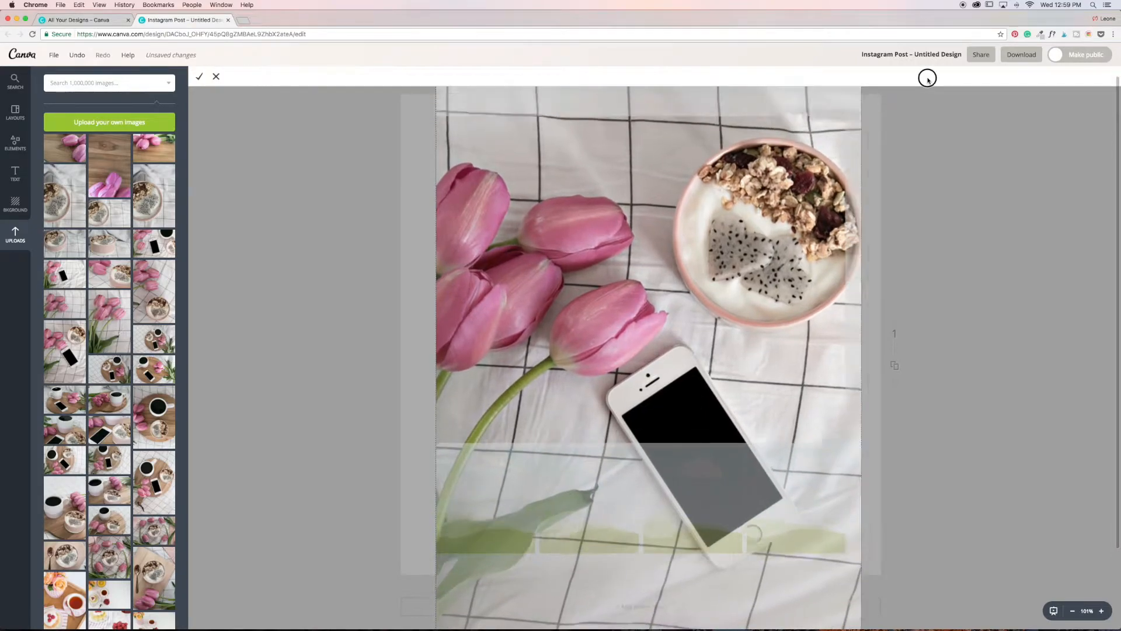
Step: Crop the top photo so the tulips and granola bowl fill the cell with the phone cut out
left_click(200, 76)
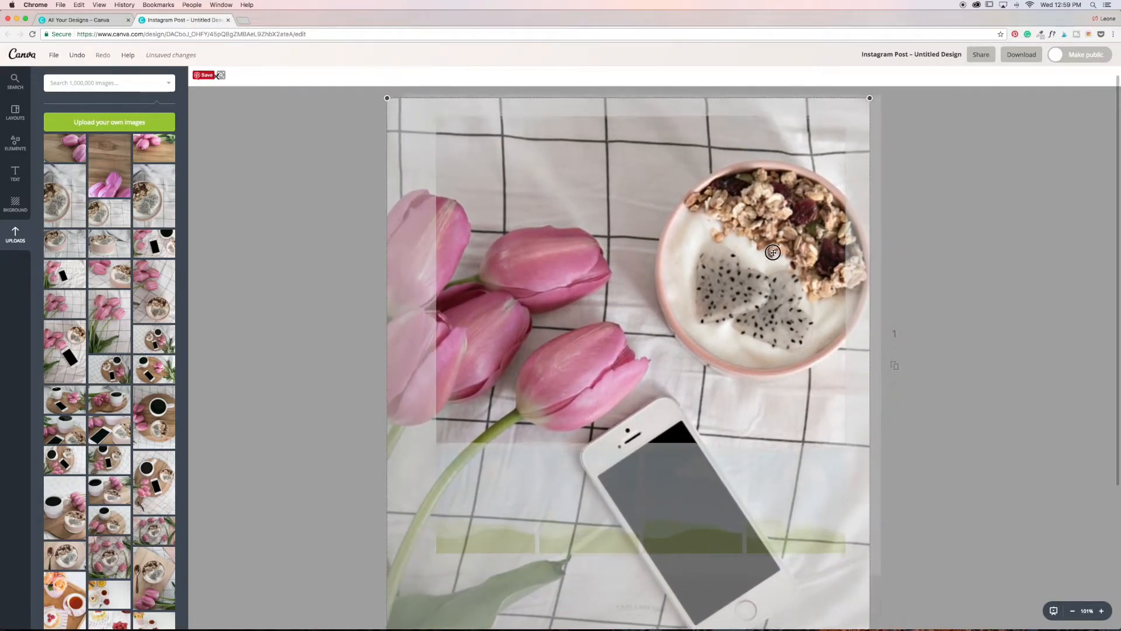
left_click_drag(773, 252, 786, 267)
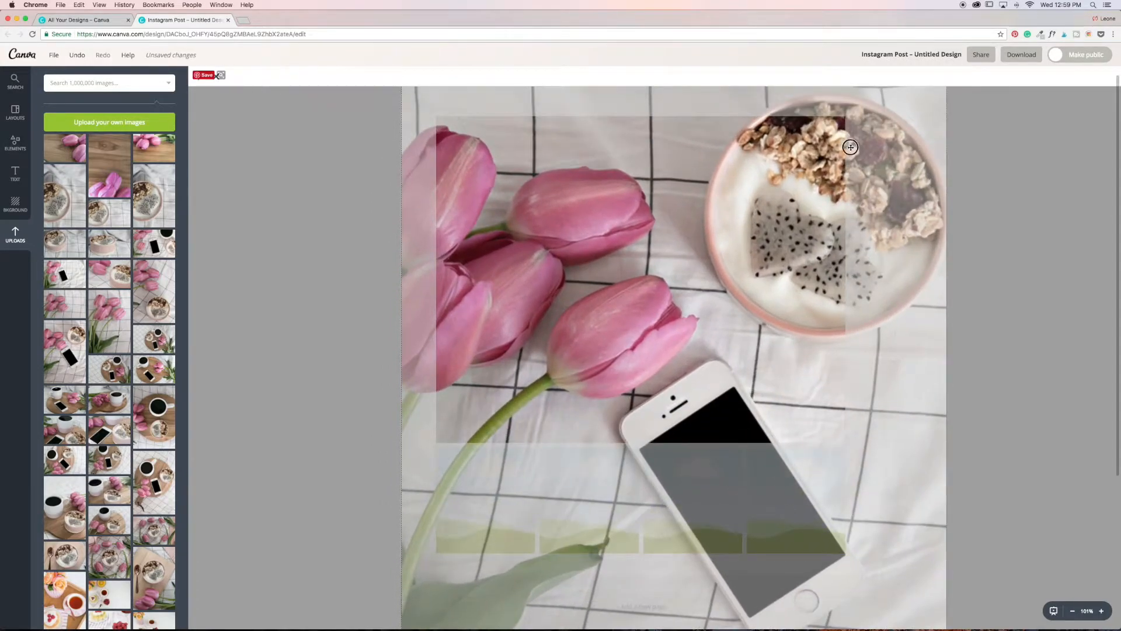
left_click_drag(850, 147, 805, 217)
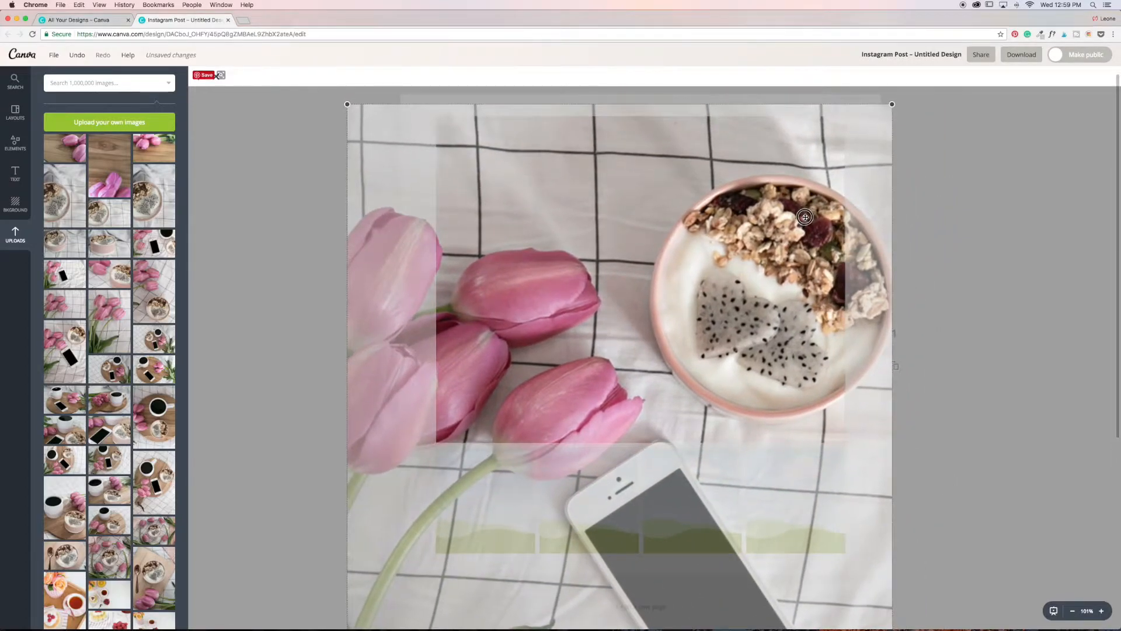
left_click_drag(805, 217, 792, 218)
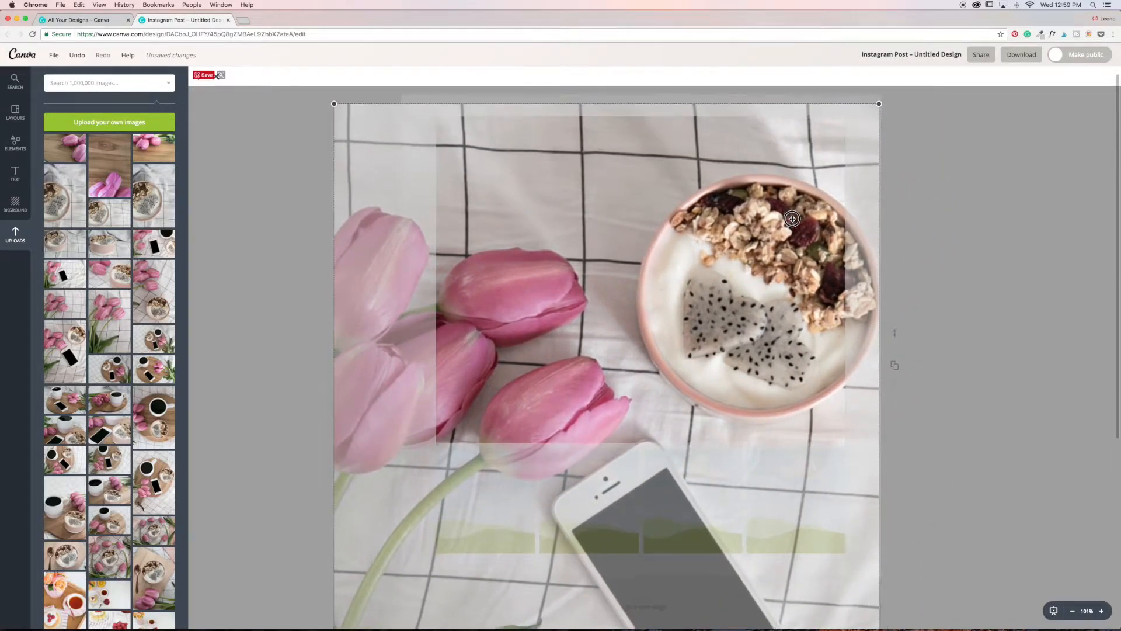
left_click_drag(792, 219, 794, 222)
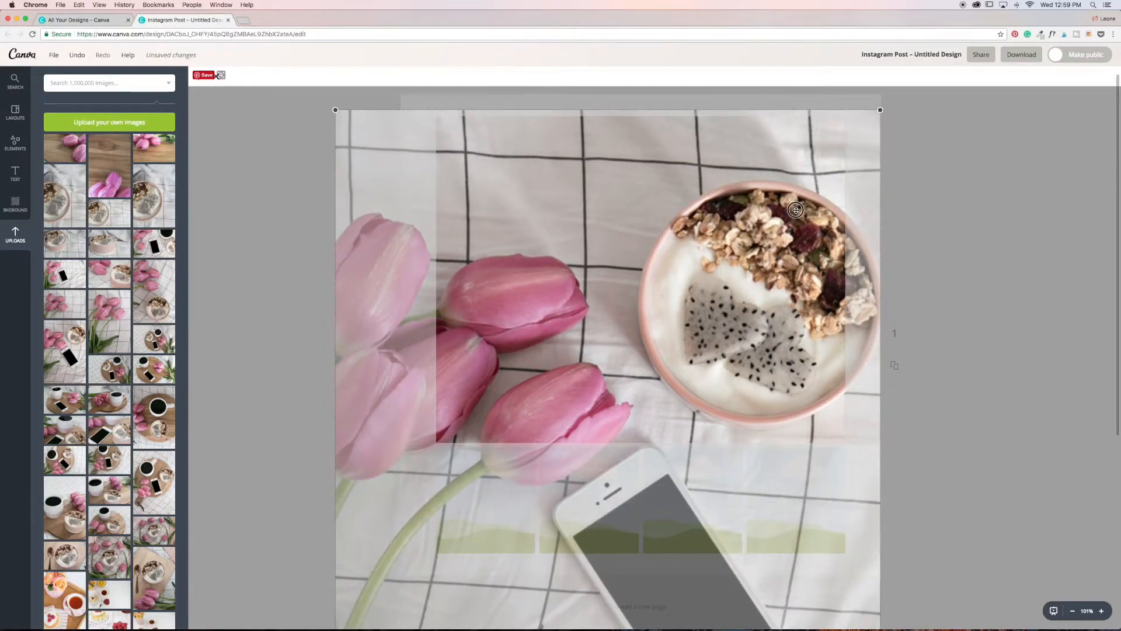
left_click_drag(795, 209, 827, 207)
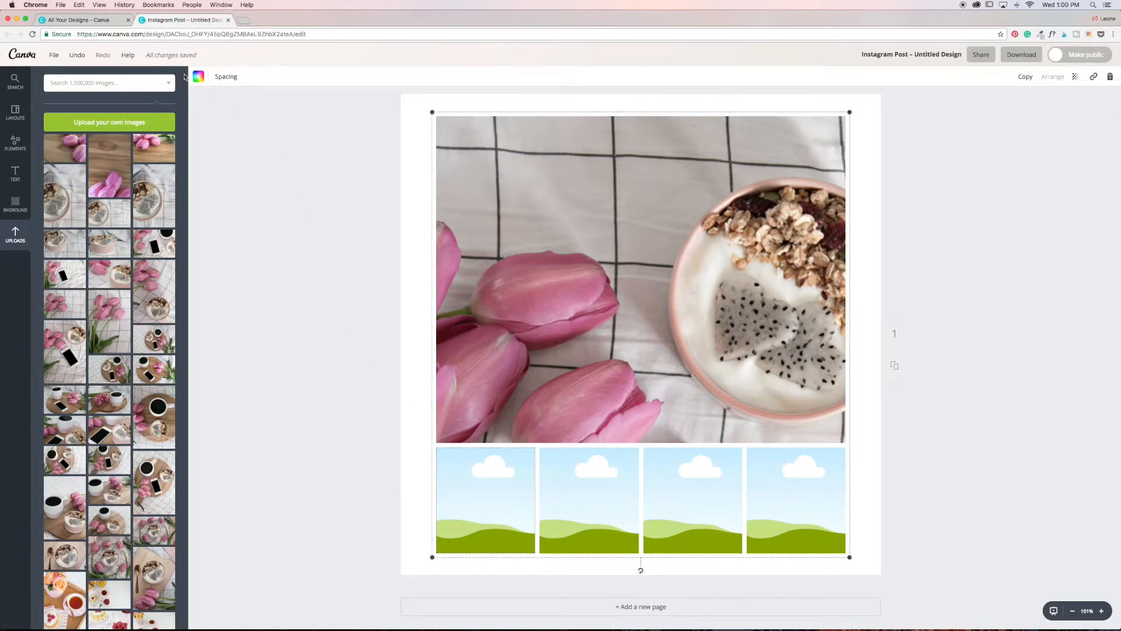
Step: Clear the first small panel to a pale block and bring up the ColorPick Eyedropper extension
left_click(198, 77)
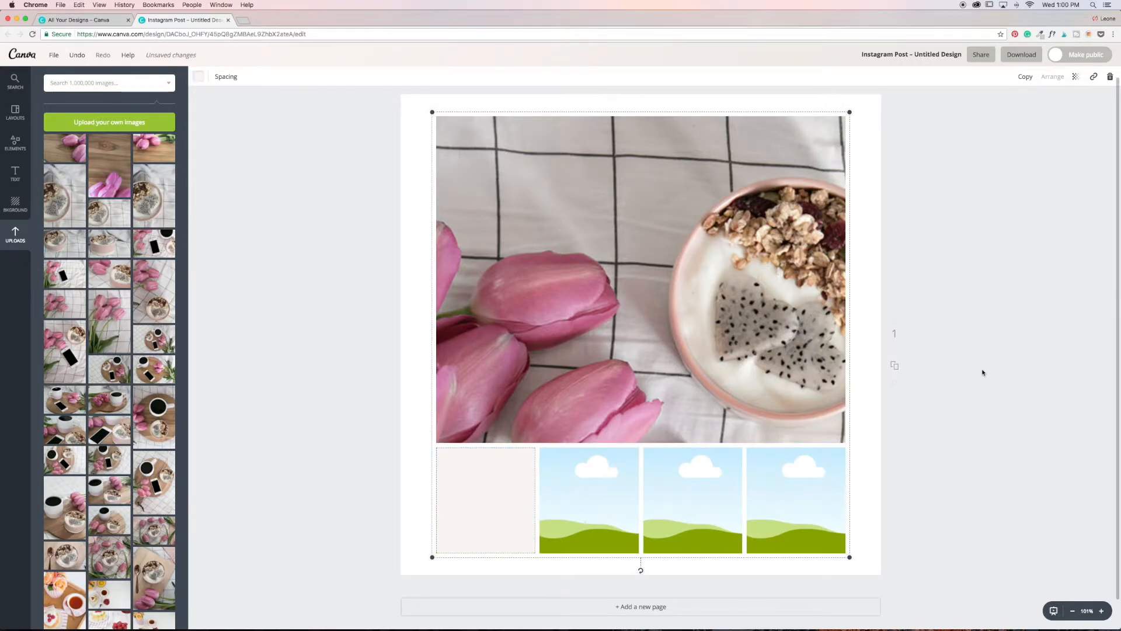
left_click(1042, 34)
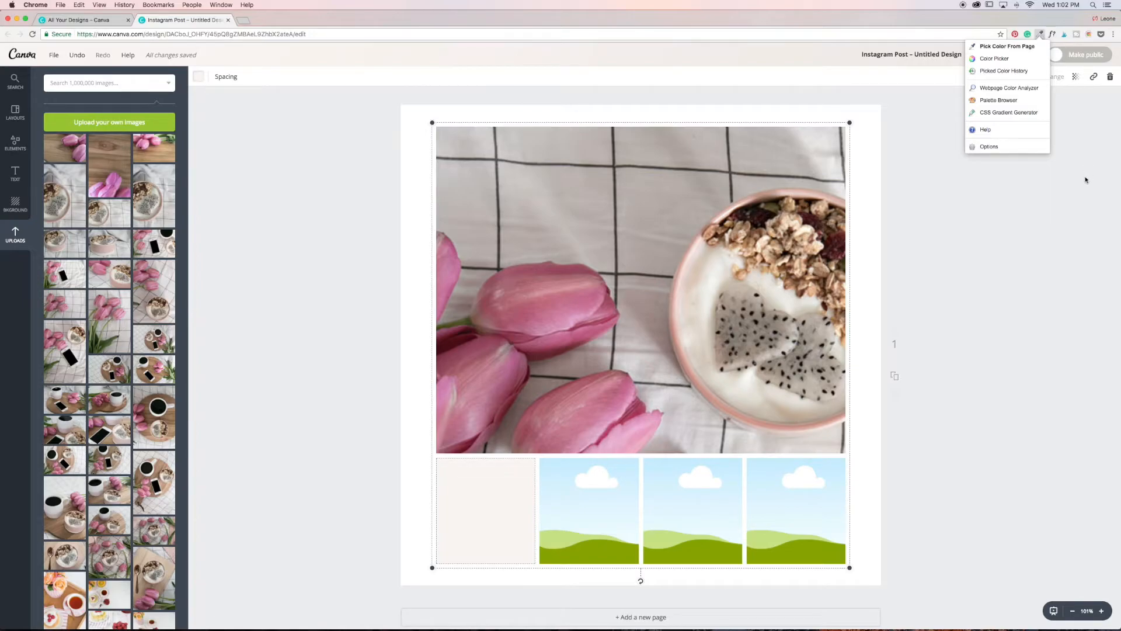
Step: Sample the dark maroon from the tulip shadow with ColorPick's Pick Color From Page
left_click(1001, 47)
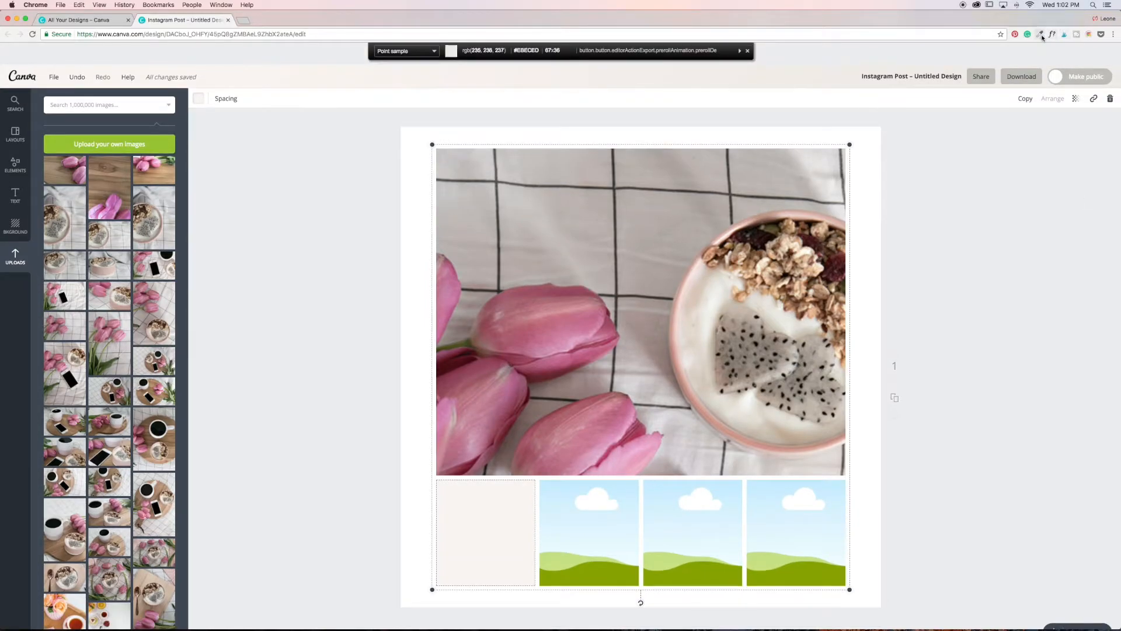
left_click(1039, 34)
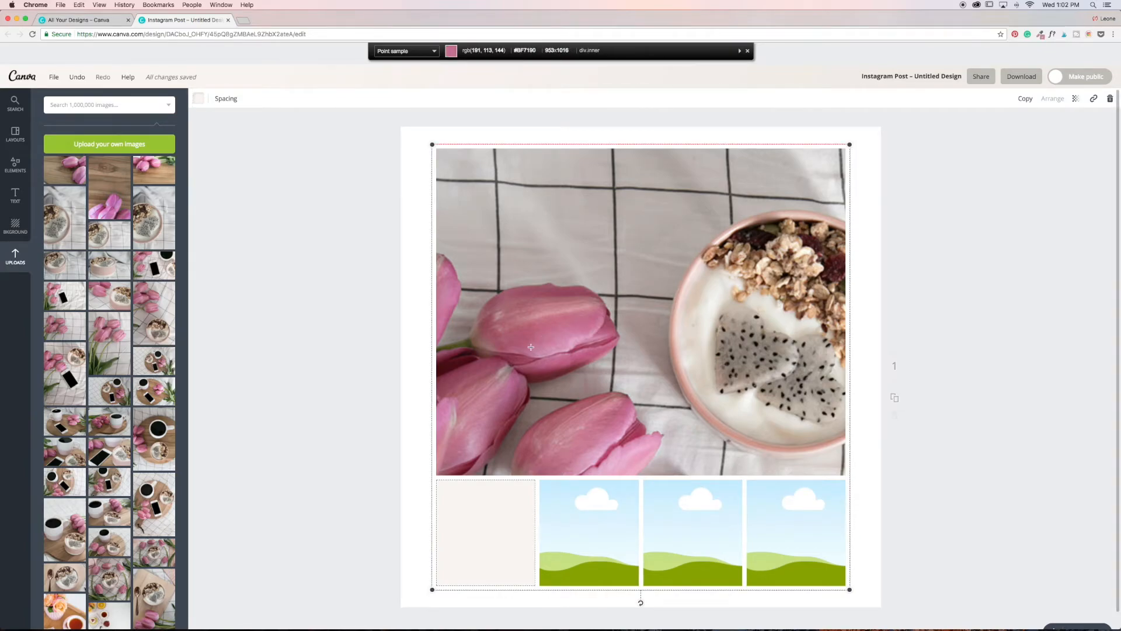
mouse_move(500, 346)
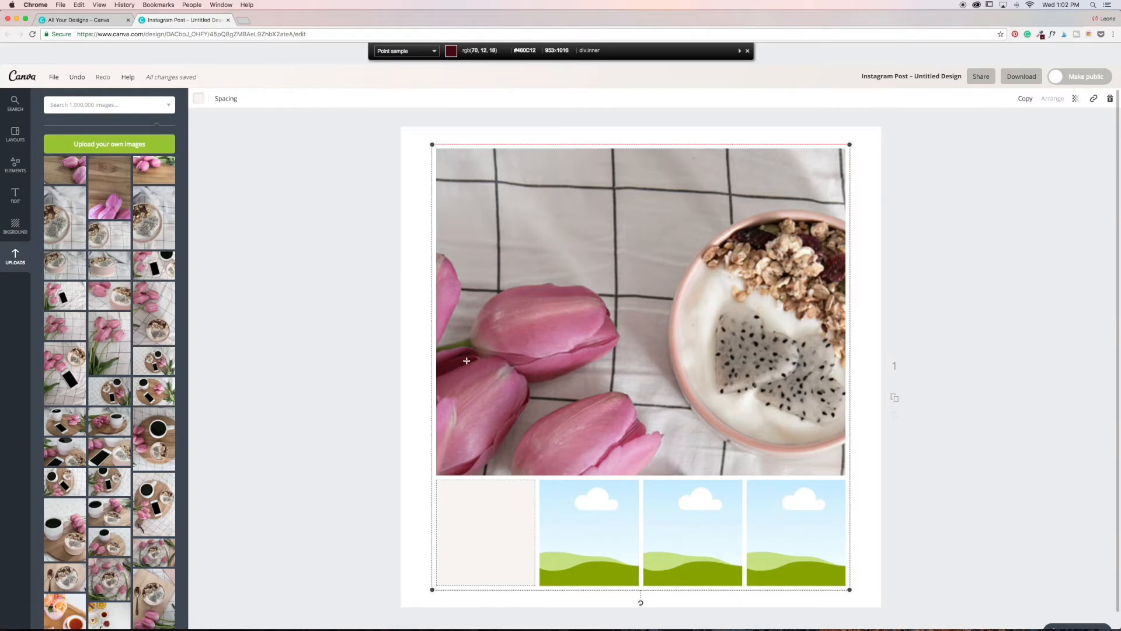
mouse_move(473, 360)
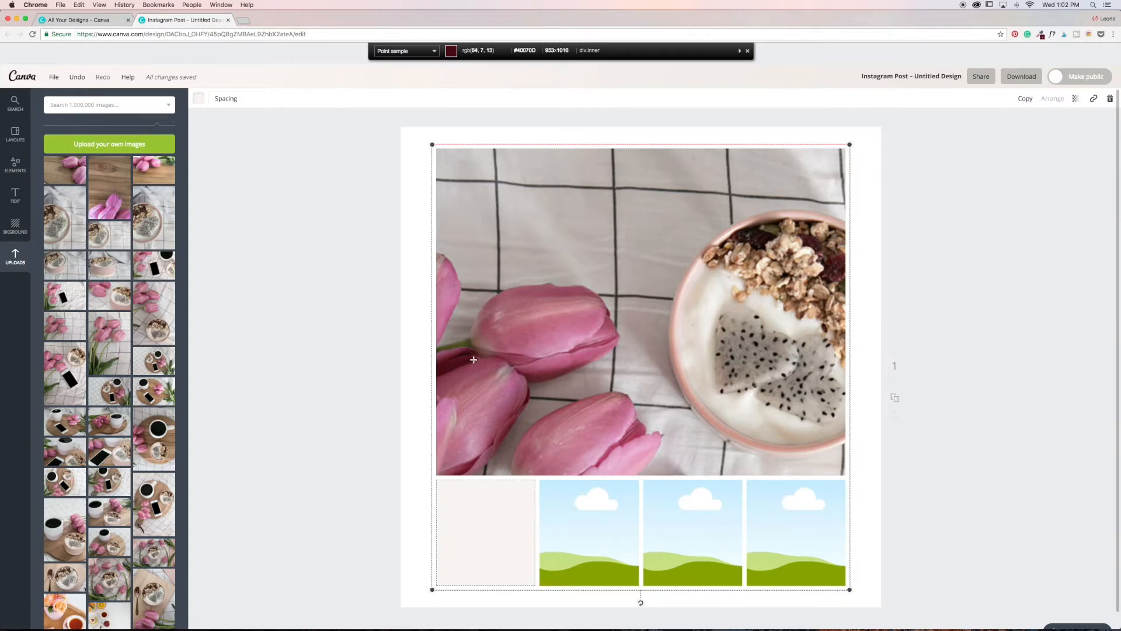
left_click(474, 359)
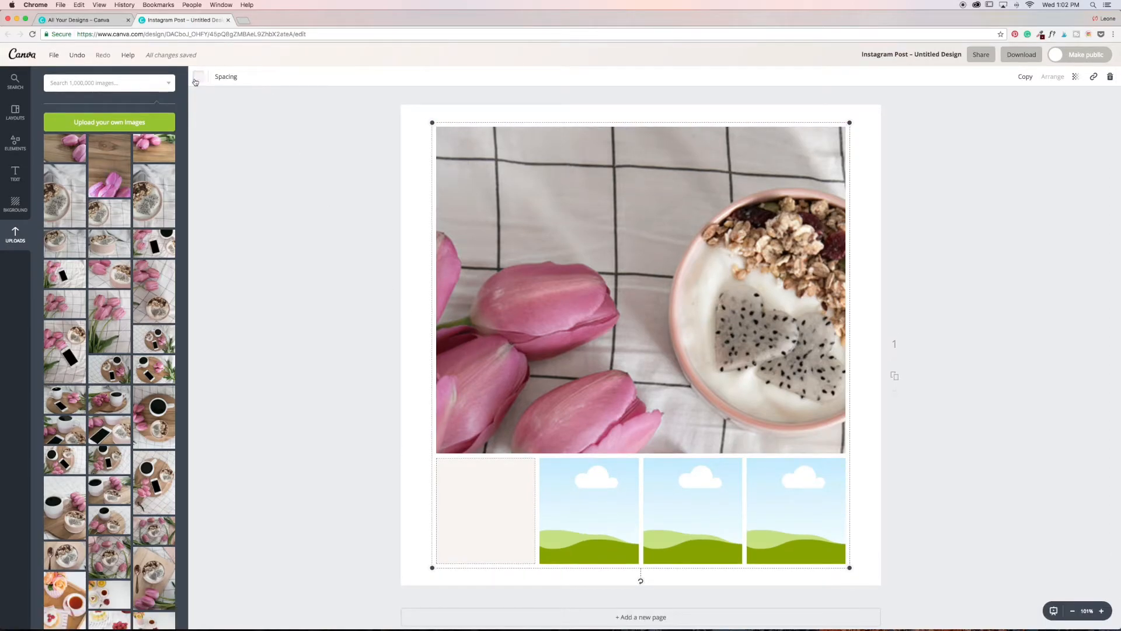
Step: Give the first small panel the custom colour 40070D via the colour swatch
left_click(199, 78)
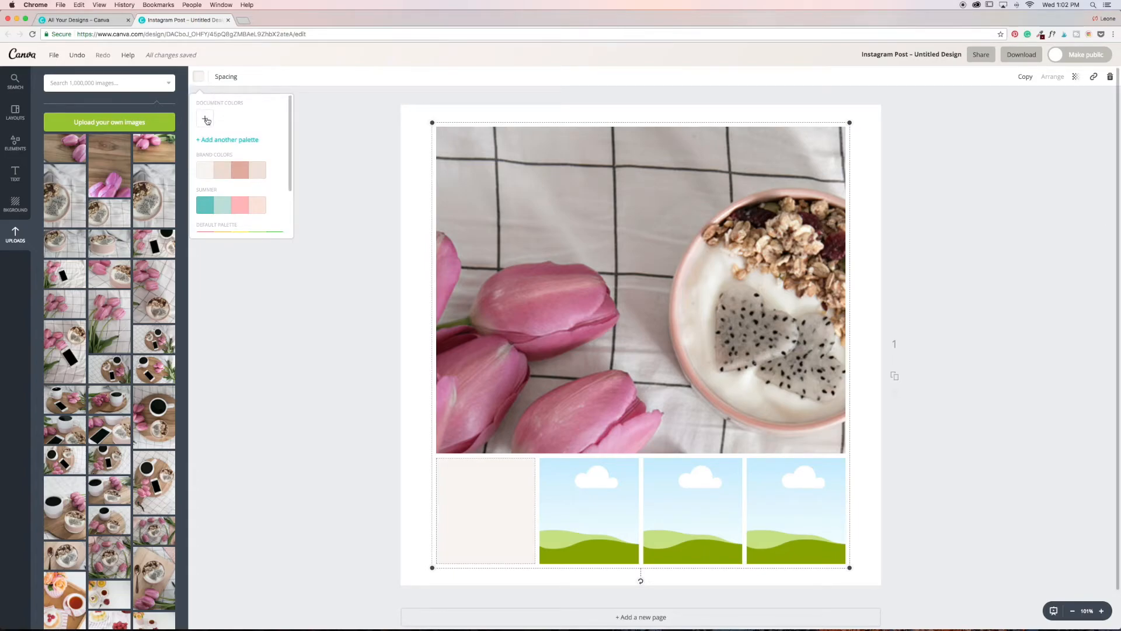
left_click(206, 118)
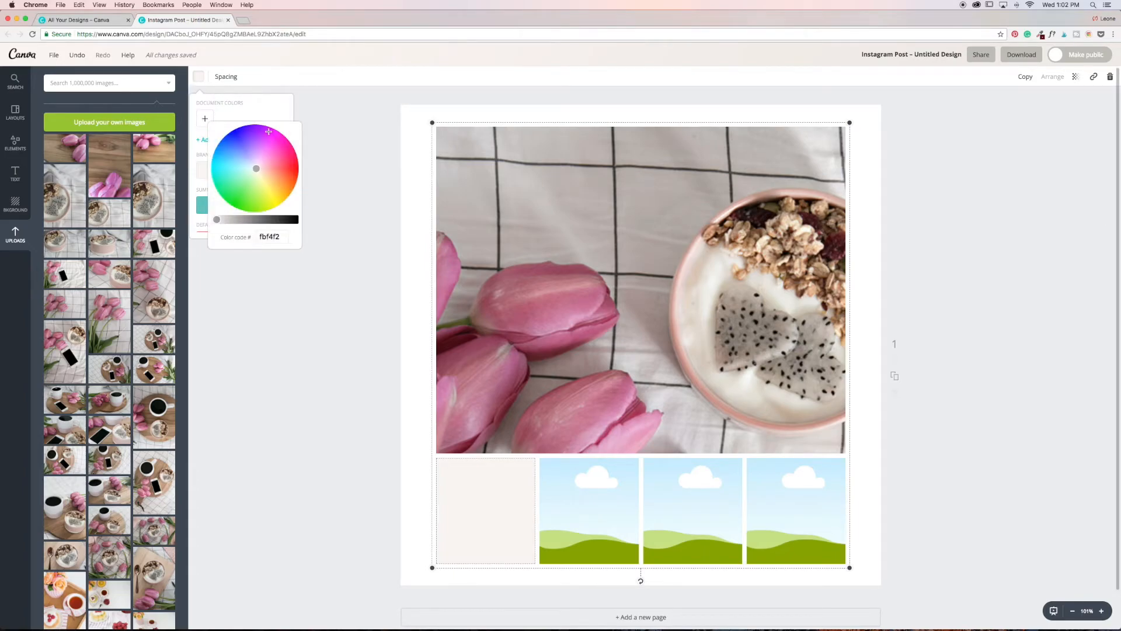
right_click(271, 237)
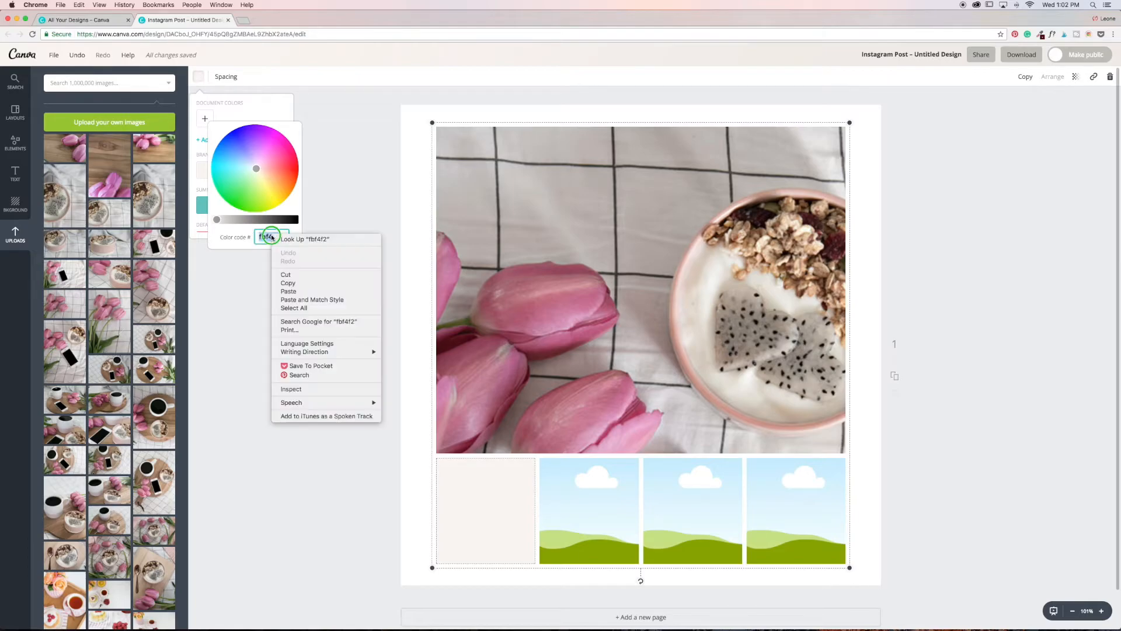
type("40070D")
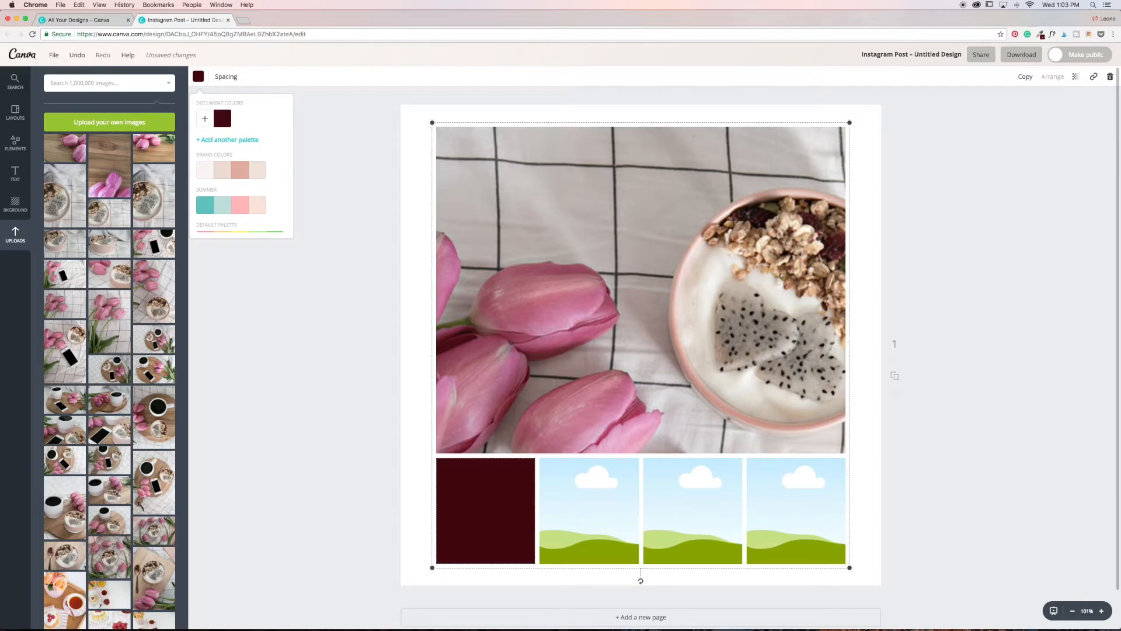
mouse_move(301, 294)
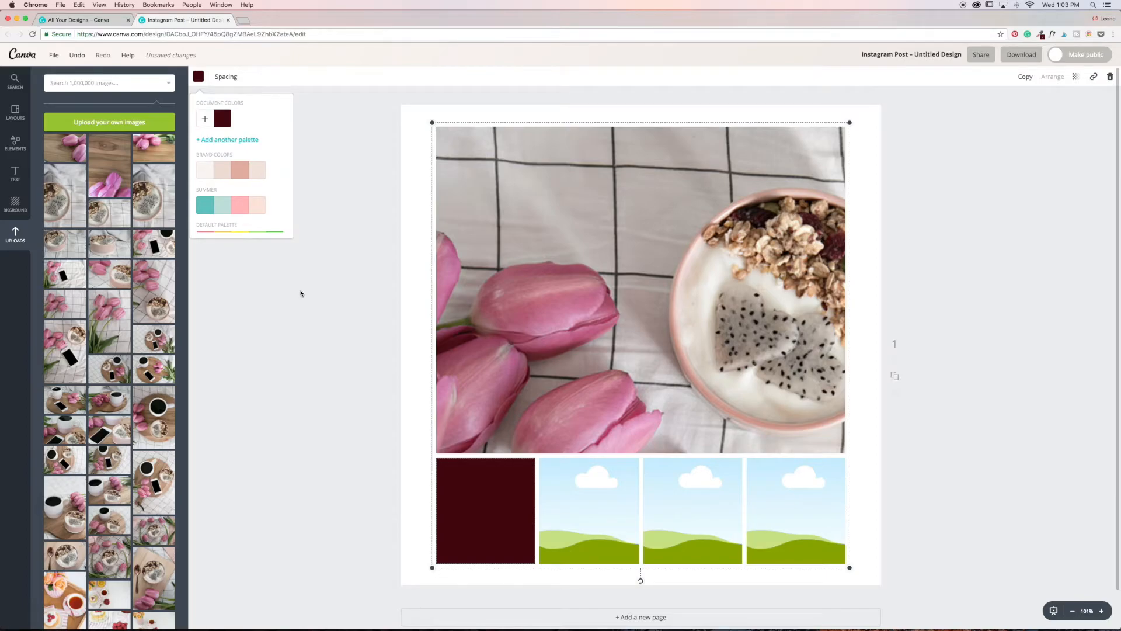
mouse_move(1082, 45)
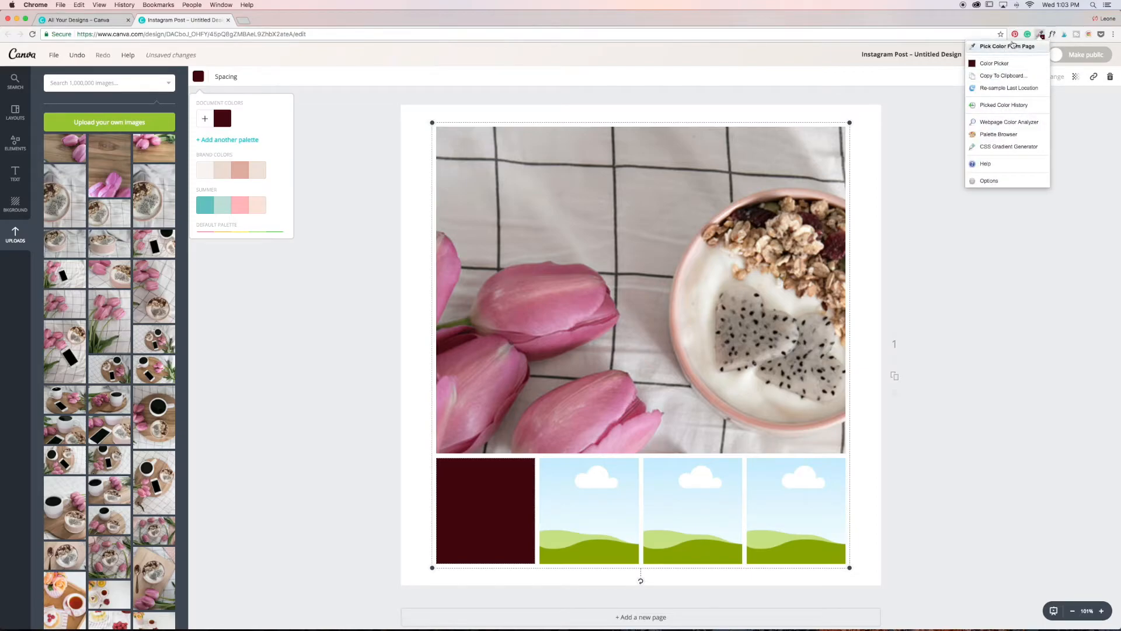
Step: Sample a mauve pink from the tulips and apply it to the second panel
left_click(1001, 47)
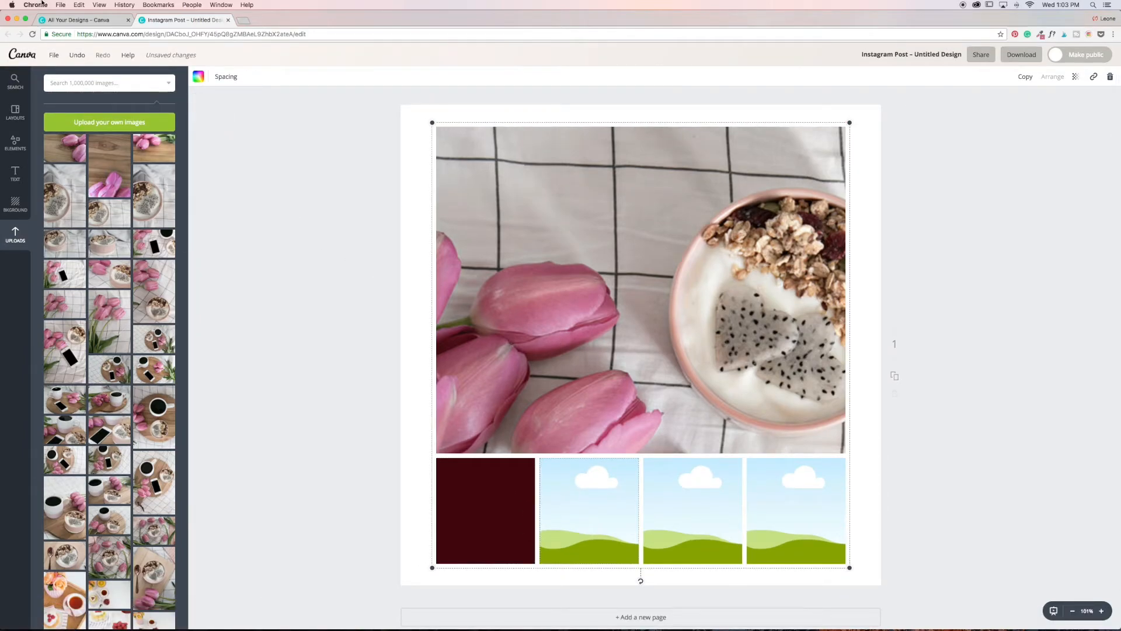
left_click(199, 77)
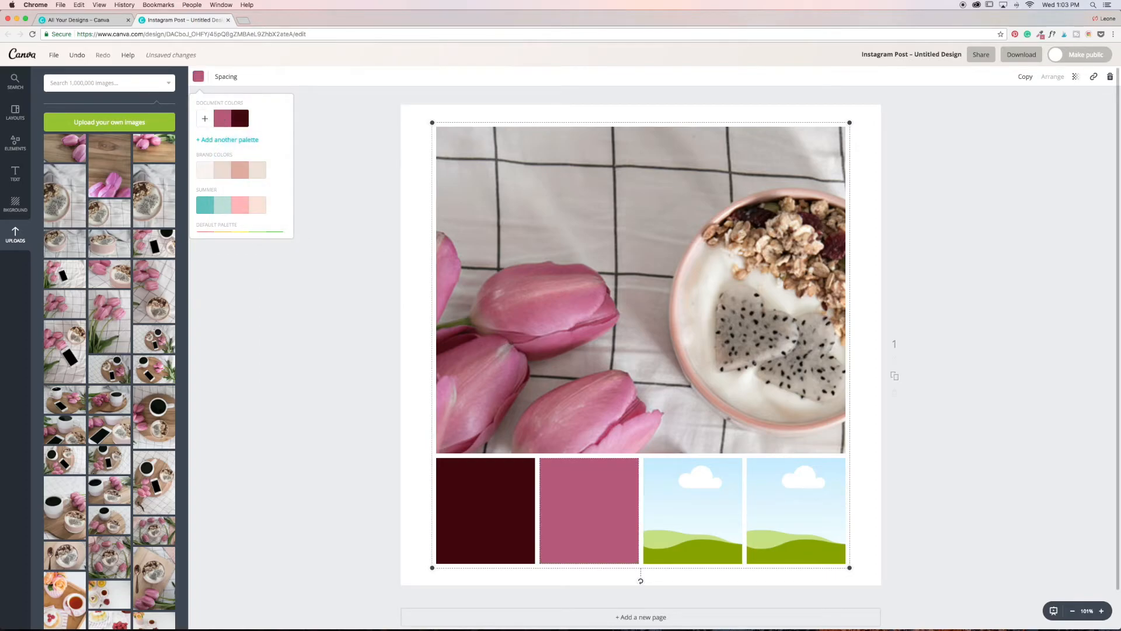
mouse_move(1046, 28)
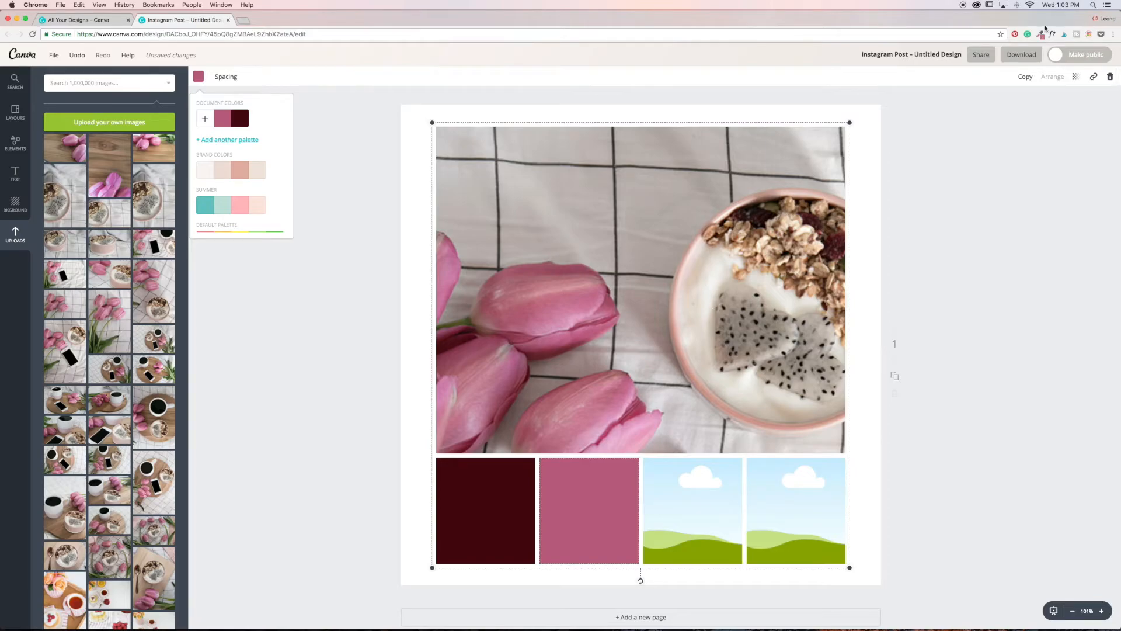
mouse_move(541, 389)
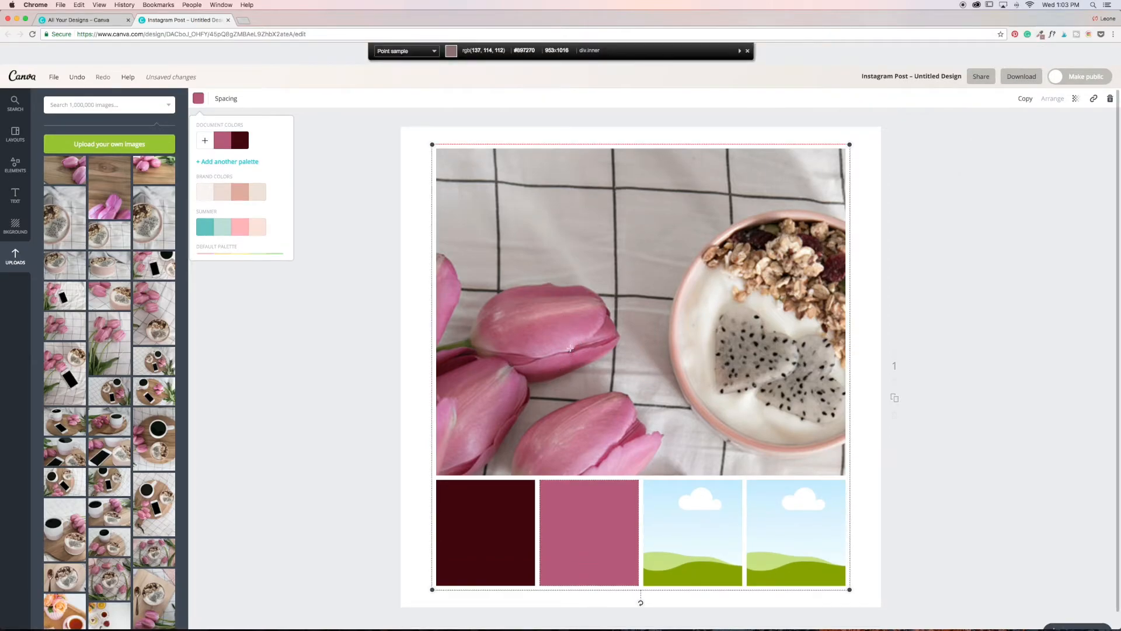
Step: Sample a lighter pink and give the third panel the custom colour DB9FC1
left_click(686, 545)
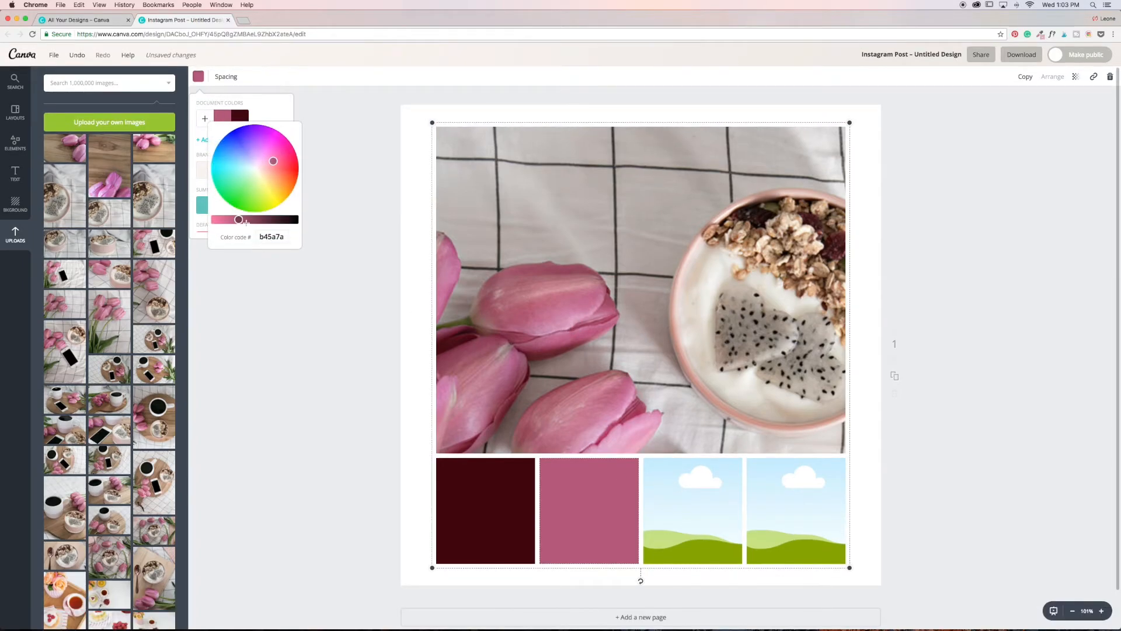
left_click(191, 79)
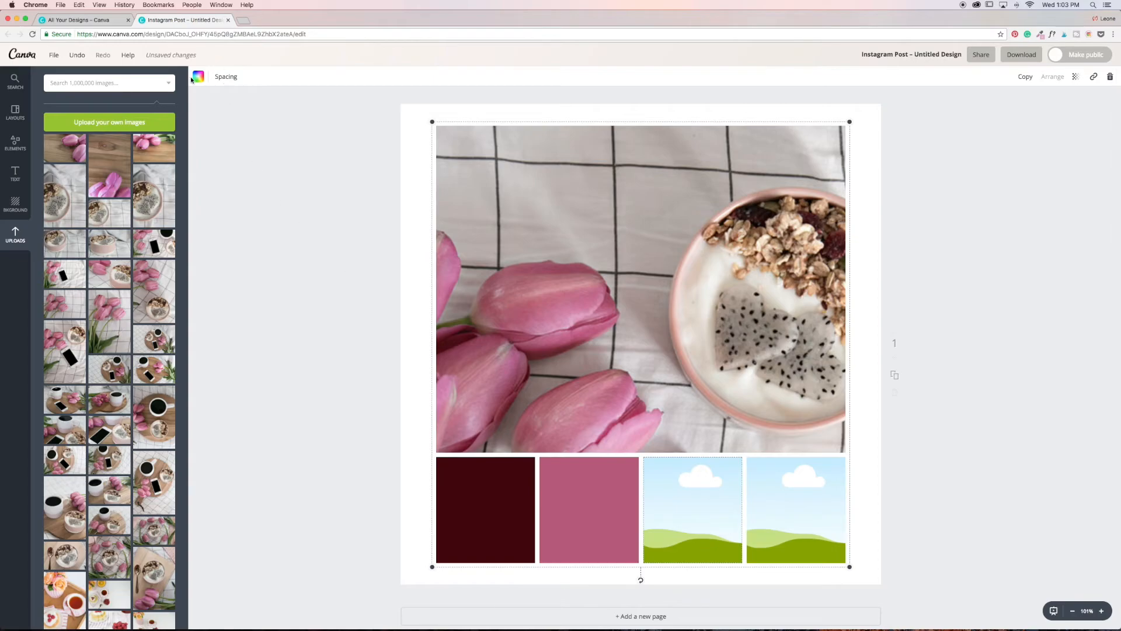
left_click(199, 77)
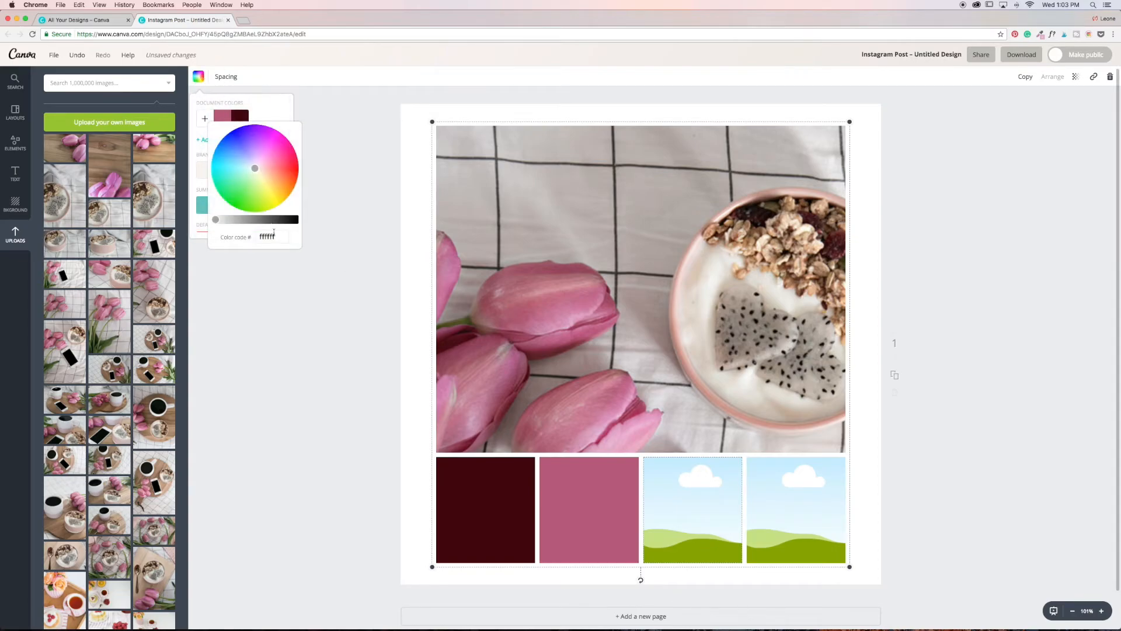
right_click(266, 236)
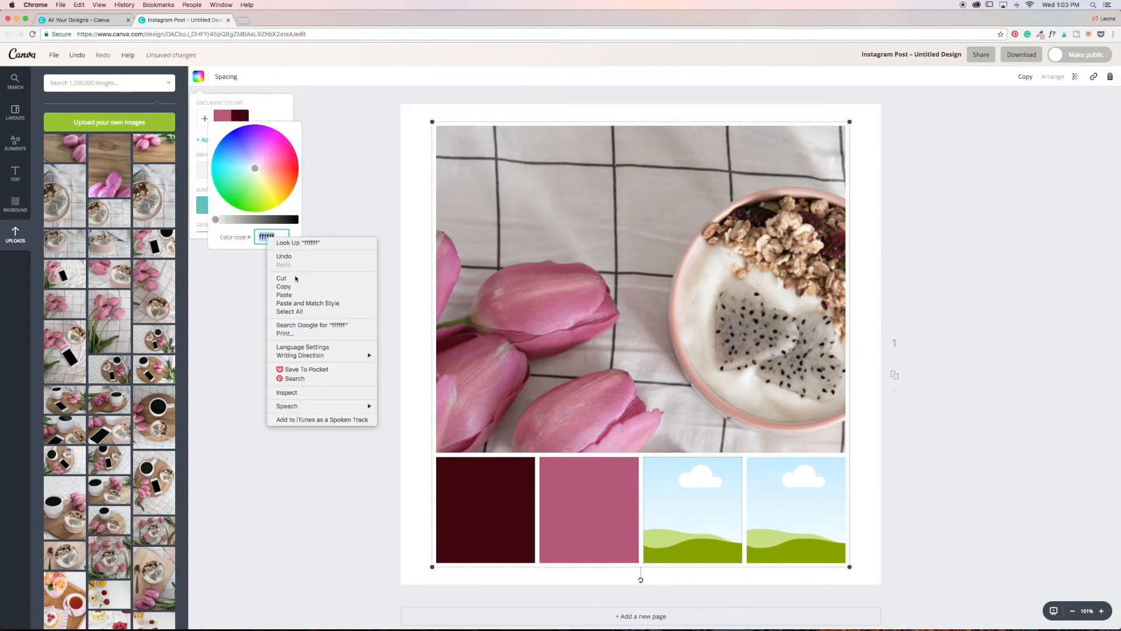
type("DB9FC1")
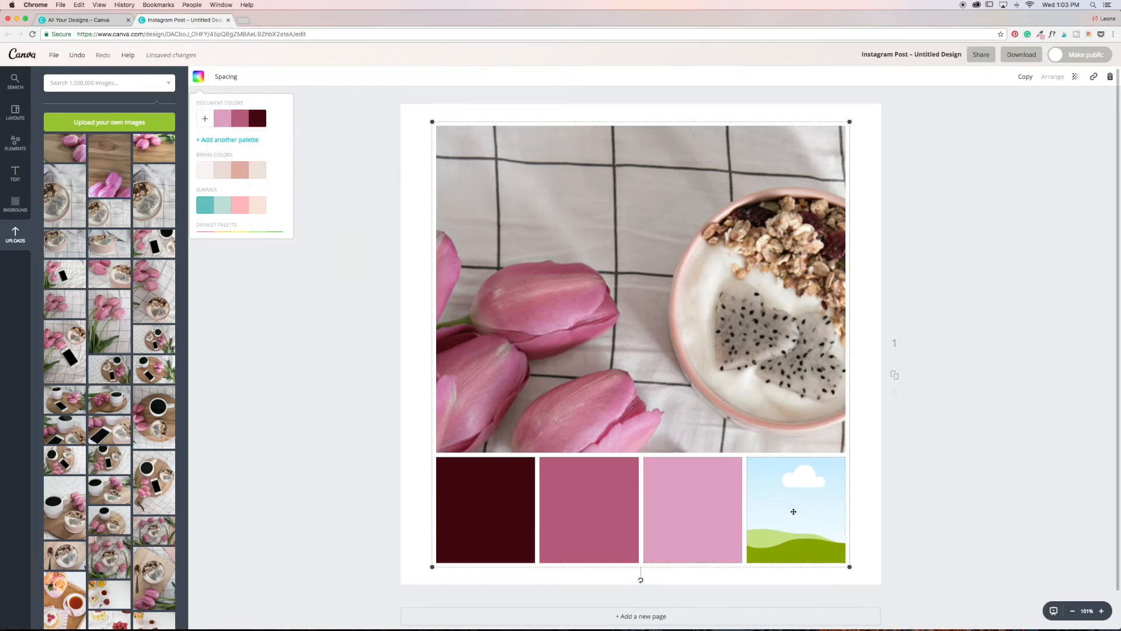
left_click(1041, 34)
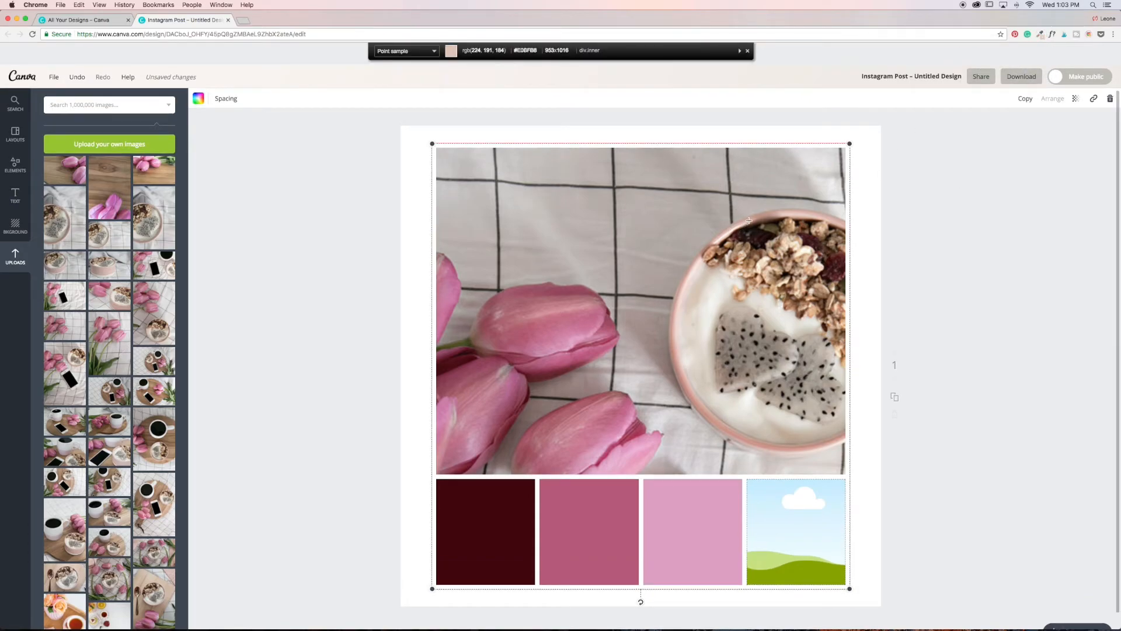
Step: Sample the peach tone and give the fourth panel the custom colour D6B1A8
left_click(749, 220)
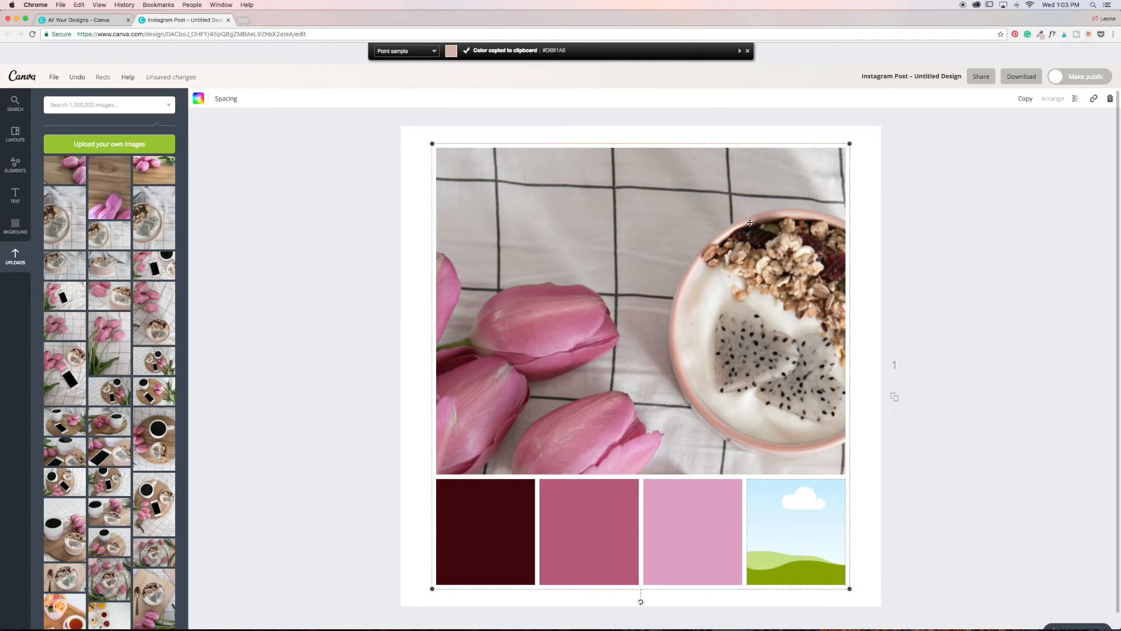
left_click(748, 50)
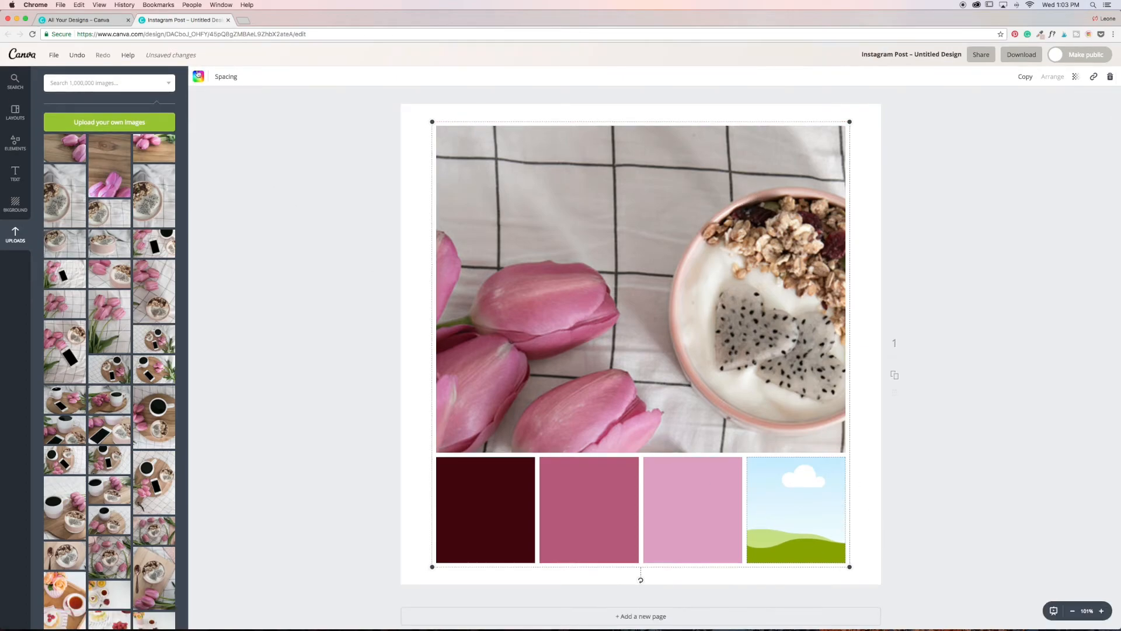
left_click(198, 77)
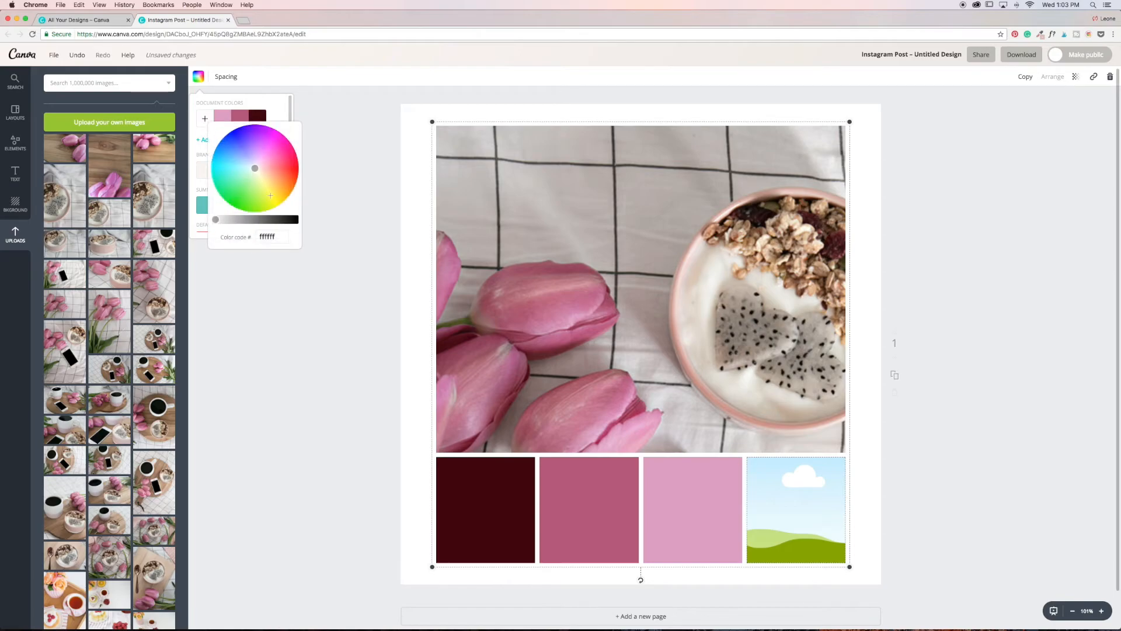
right_click(266, 236)
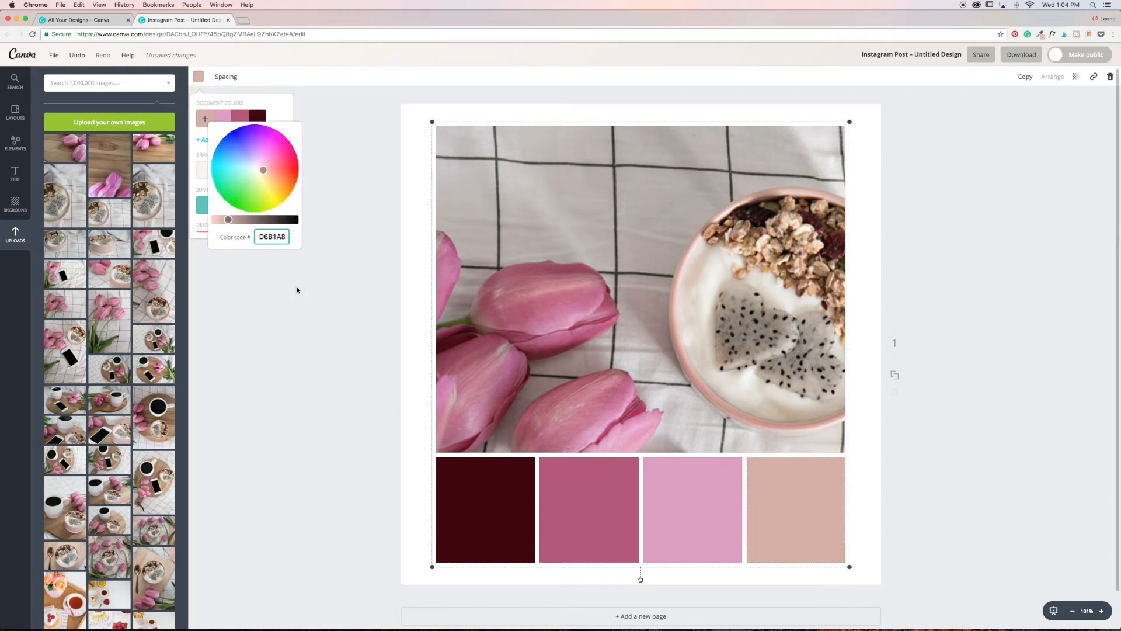
left_click(962, 160)
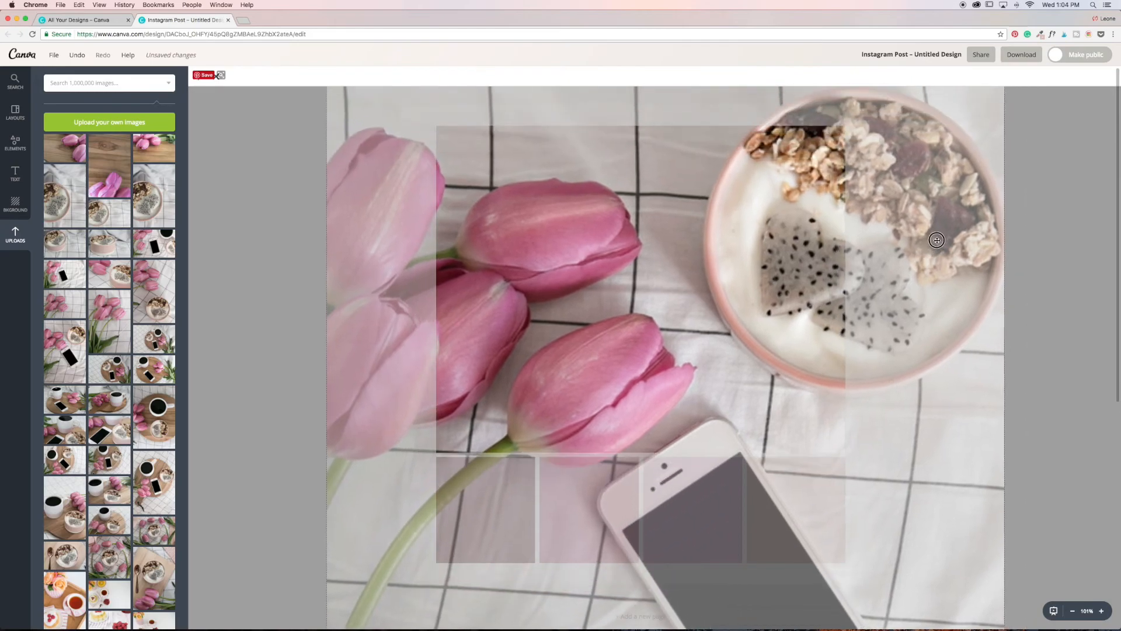
Step: Shift the top photo so the tulips fill the frame with the bowl at the right edge, and apply
left_click_drag(936, 239, 982, 261)
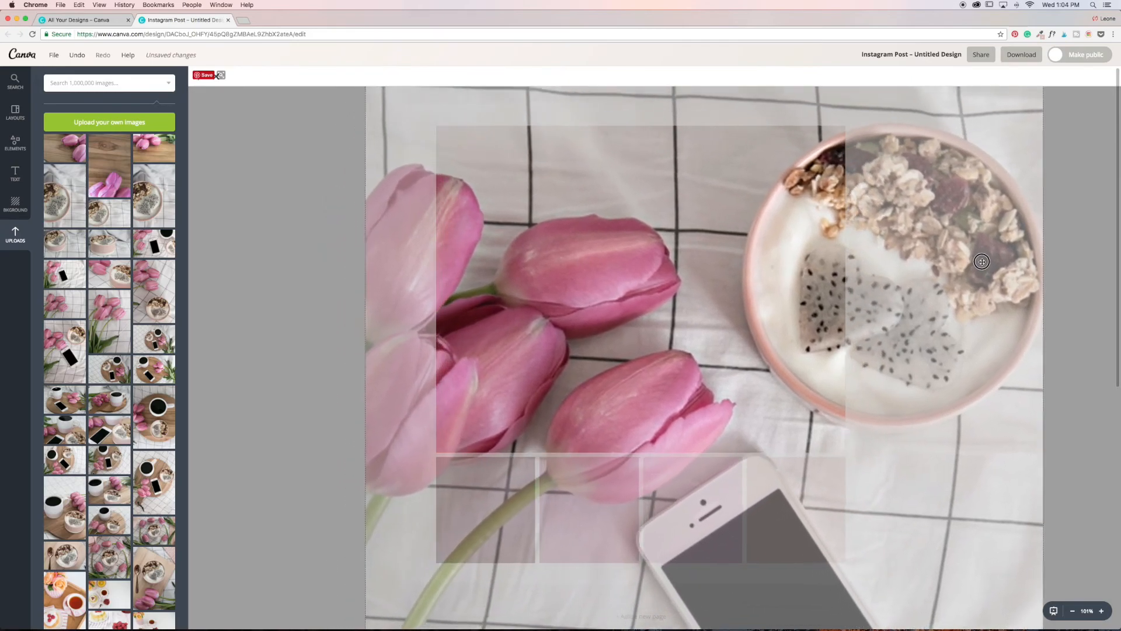
left_click_drag(982, 260, 1001, 256)
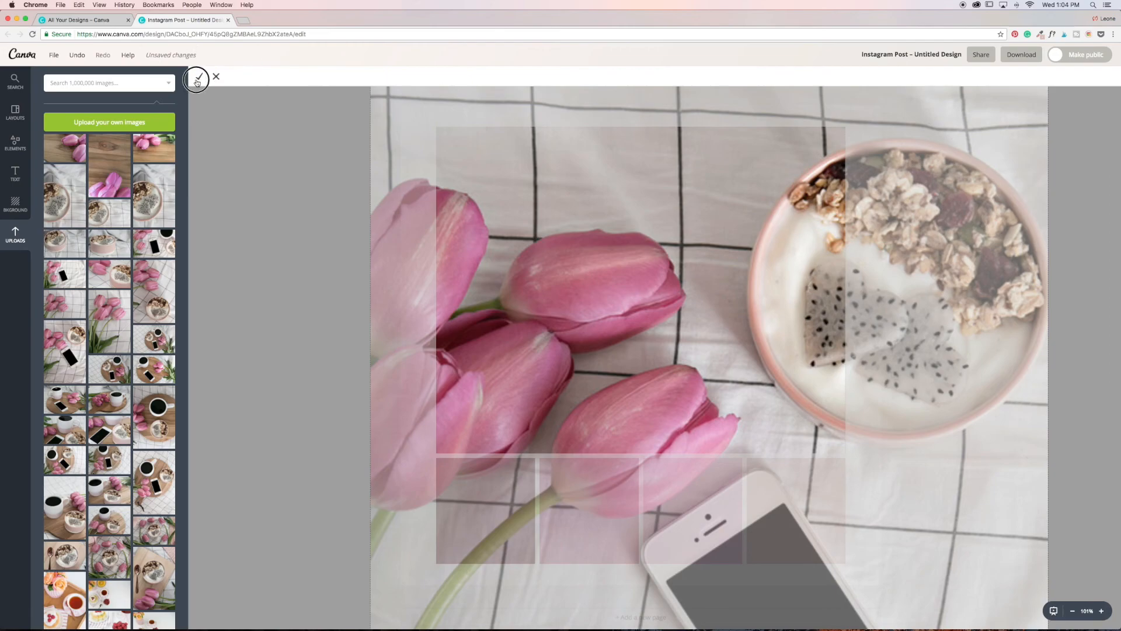
left_click(196, 79)
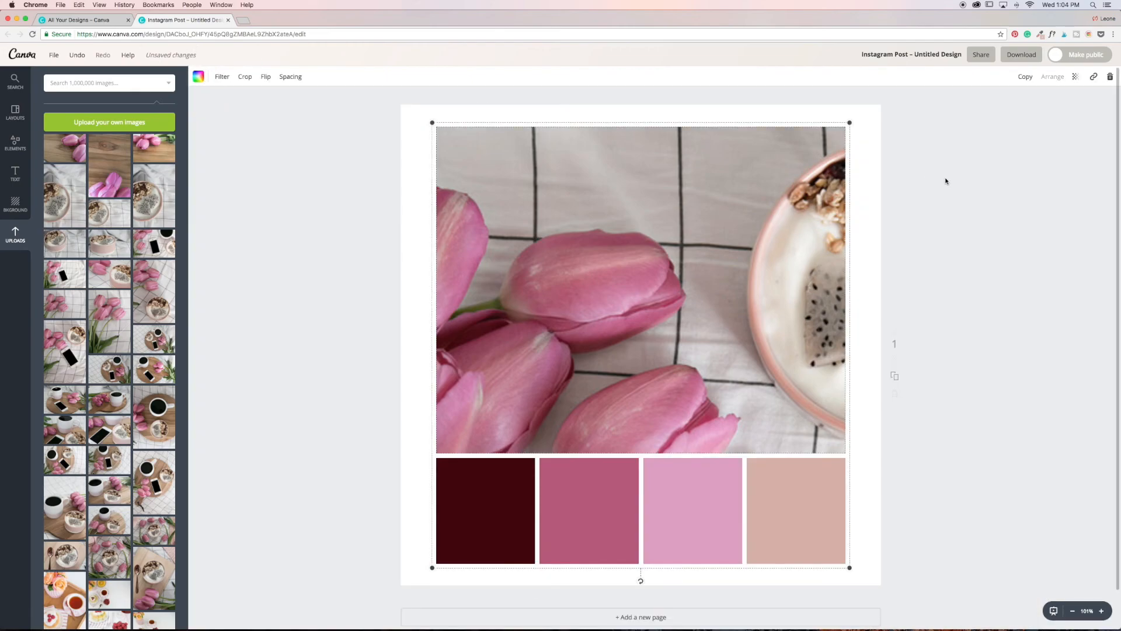